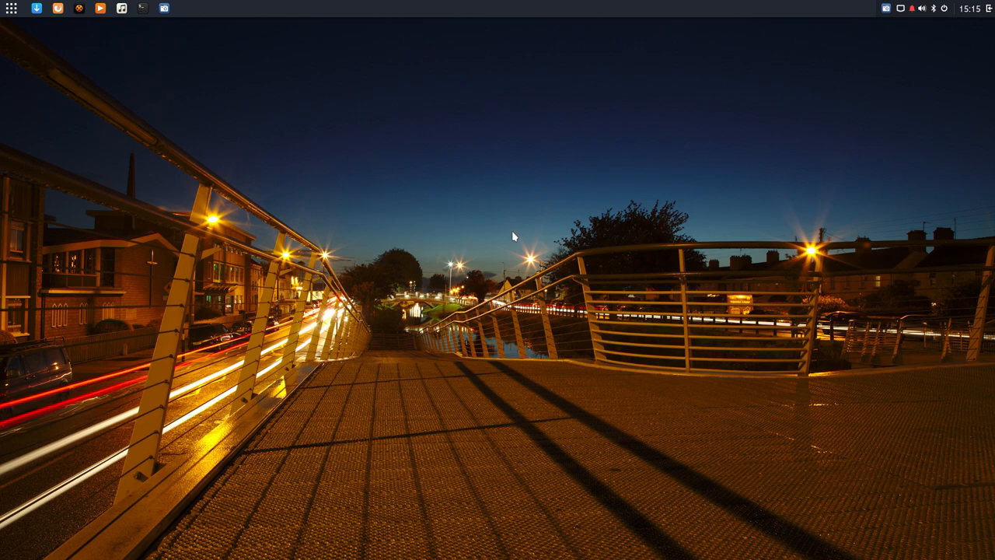
{"action": "mouse_move", "coordinate": [443, 223]}
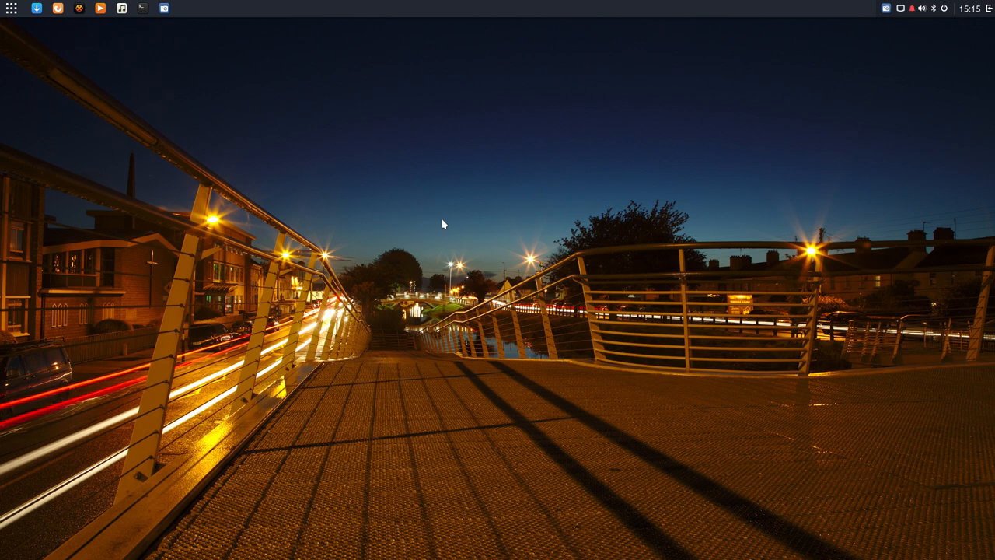
{"action": "mouse_move", "coordinate": [129, 146]}
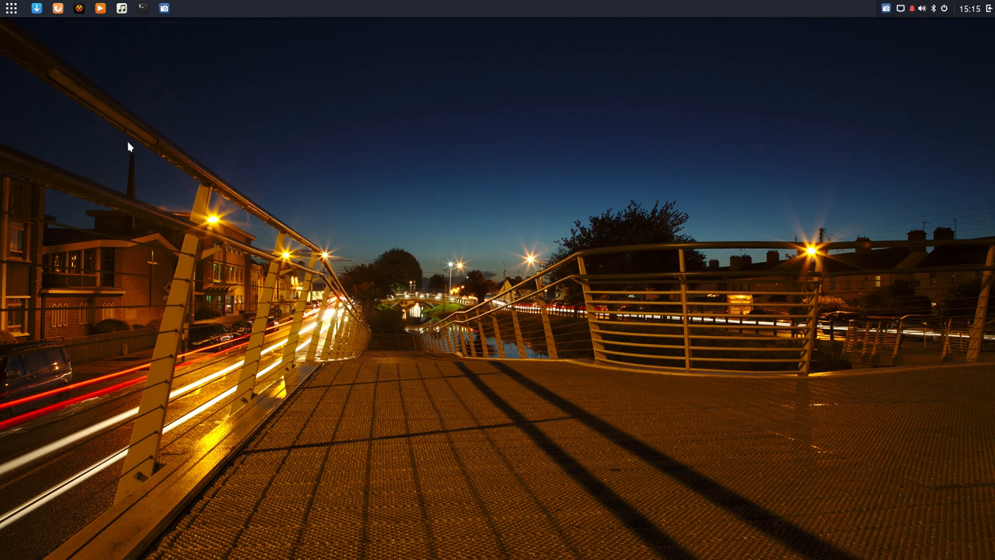
{"action": "mouse_move", "coordinate": [6, 26]}
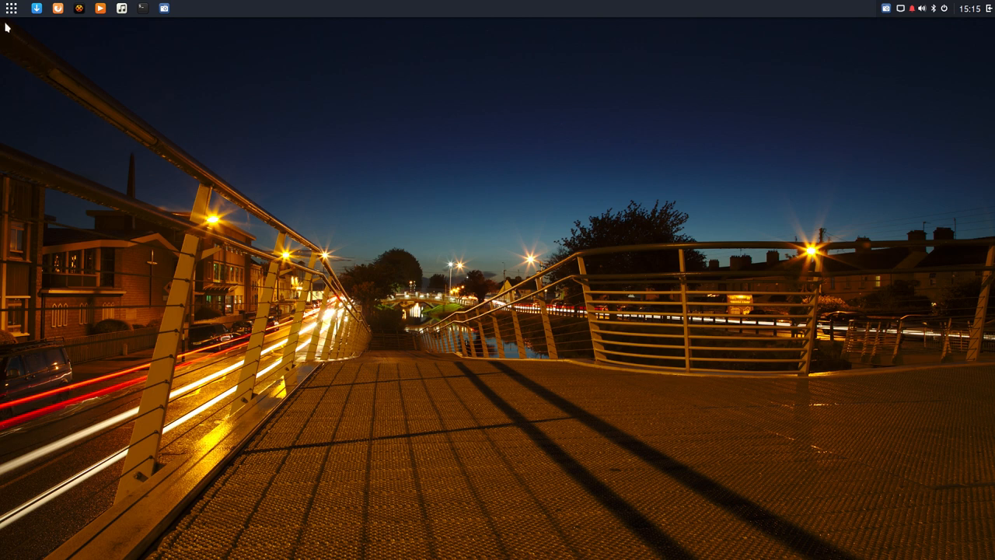
Browse the Accessories, Office and Sound & Video categories in the application menu
{"action": "left_click", "coordinate": [11, 9]}
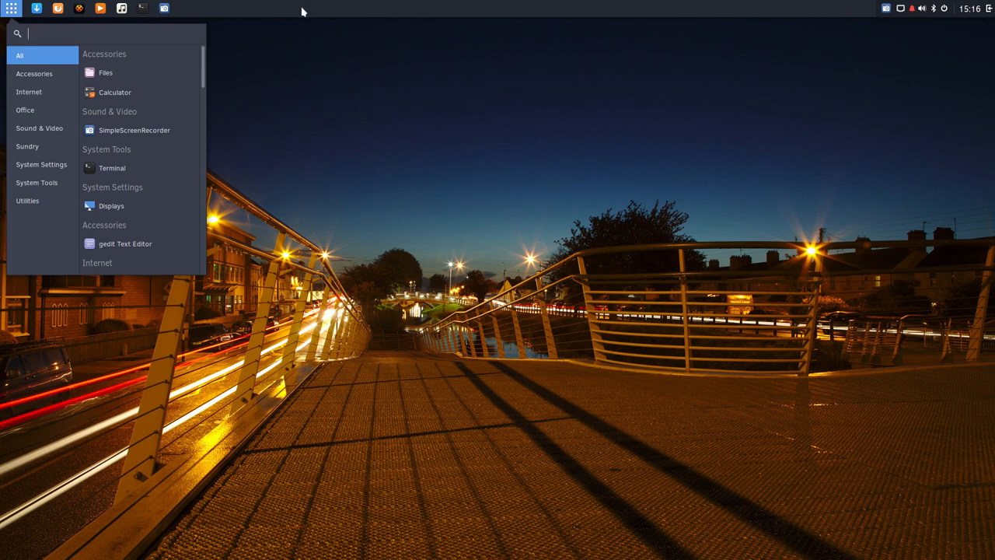
{"action": "mouse_move", "coordinate": [85, 75]}
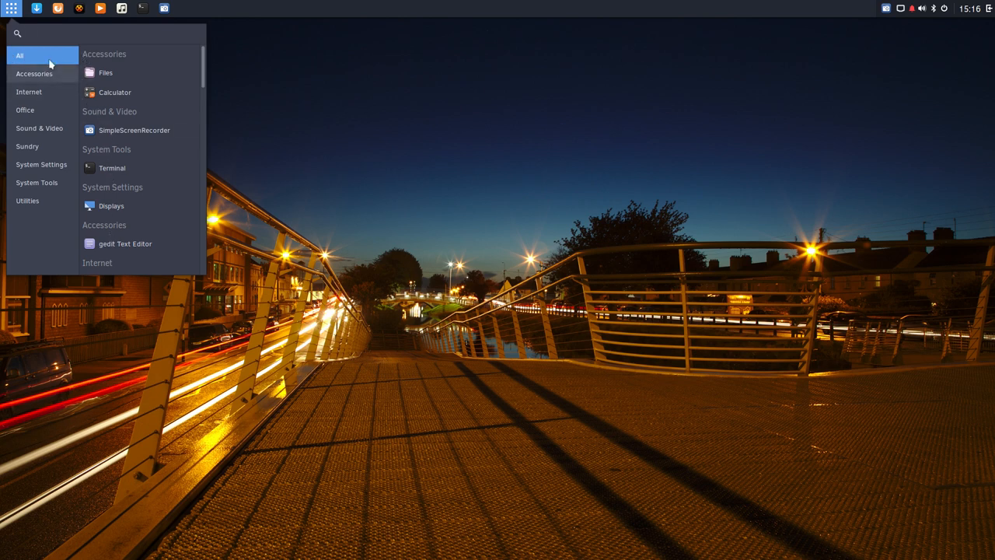
{"action": "left_click", "coordinate": [35, 73]}
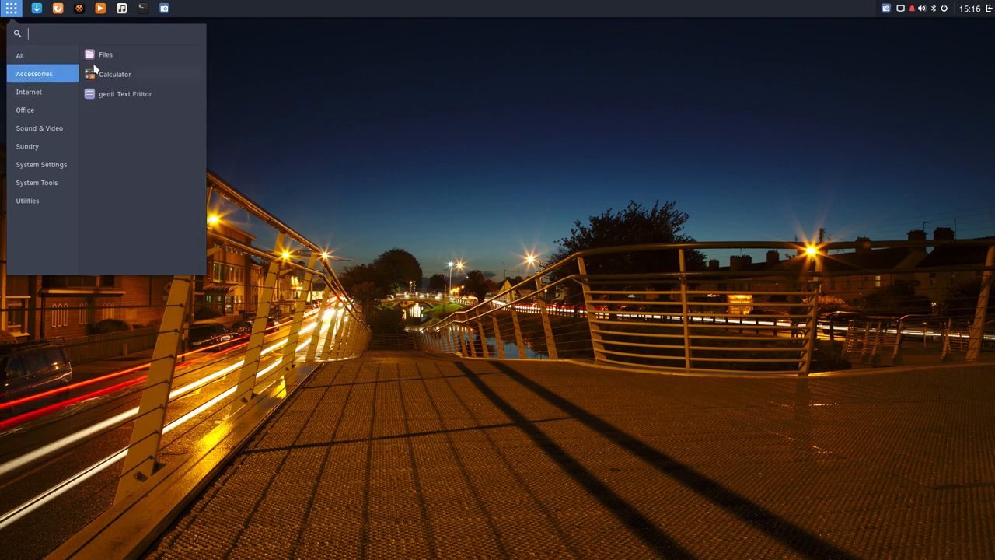
{"action": "mouse_move", "coordinate": [105, 54]}
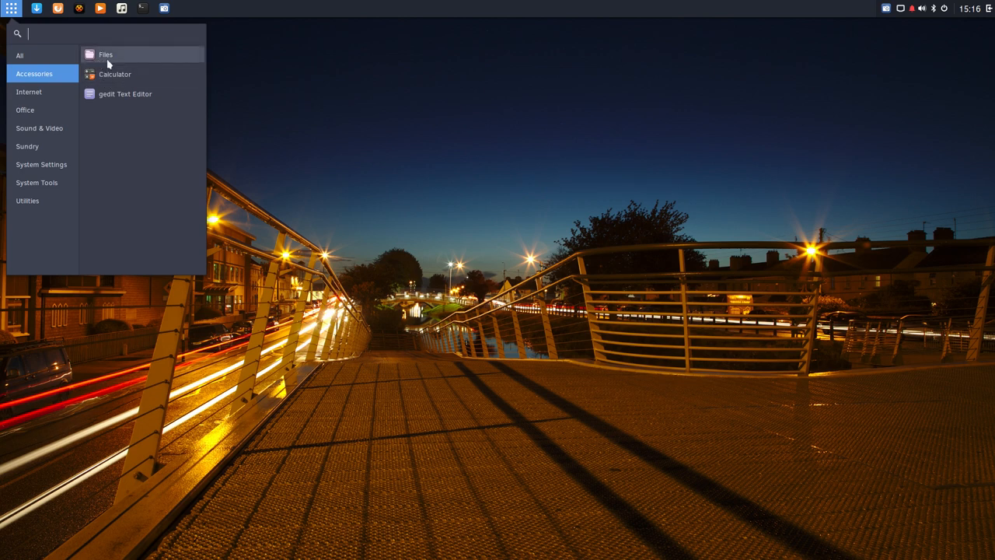
{"action": "mouse_move", "coordinate": [105, 54]}
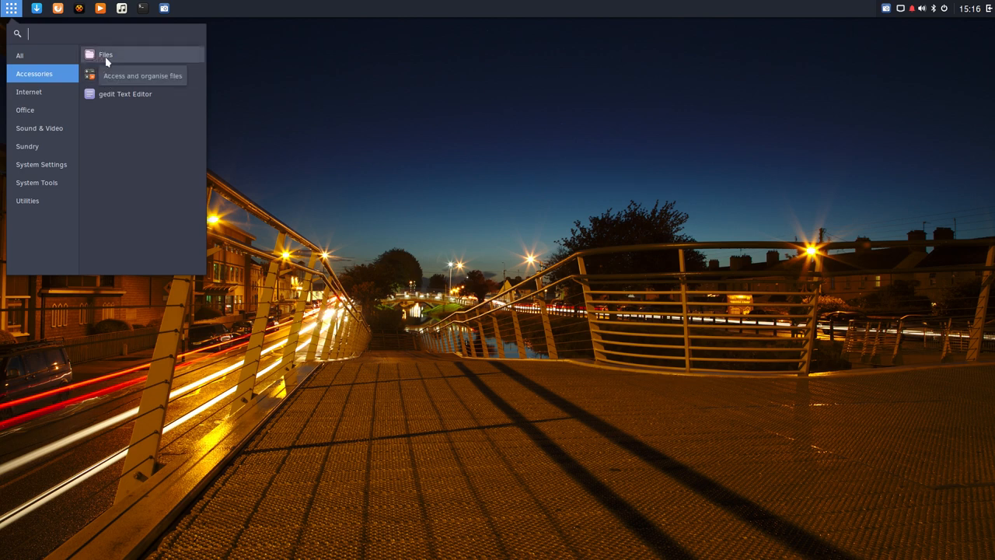
{"action": "mouse_move", "coordinate": [124, 94]}
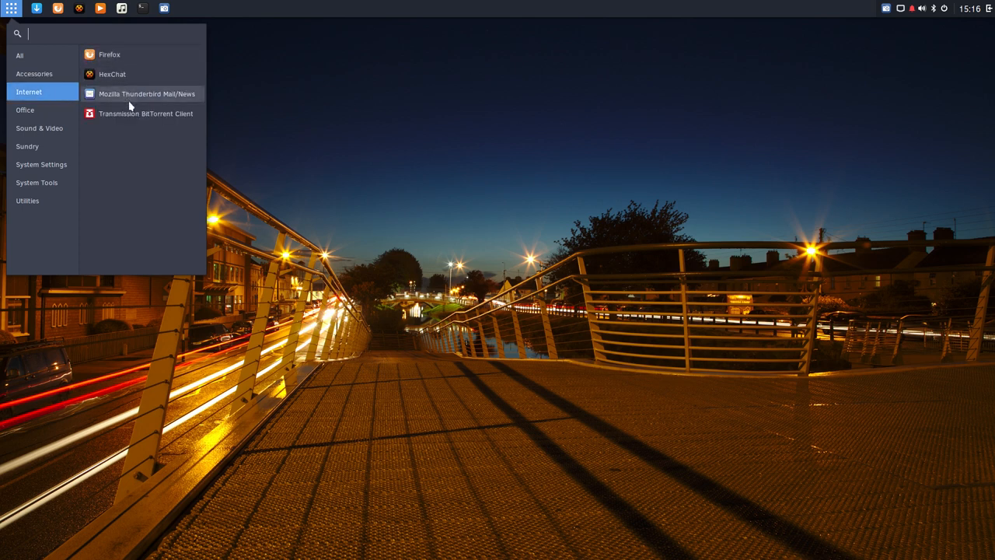
{"action": "left_click", "coordinate": [25, 109]}
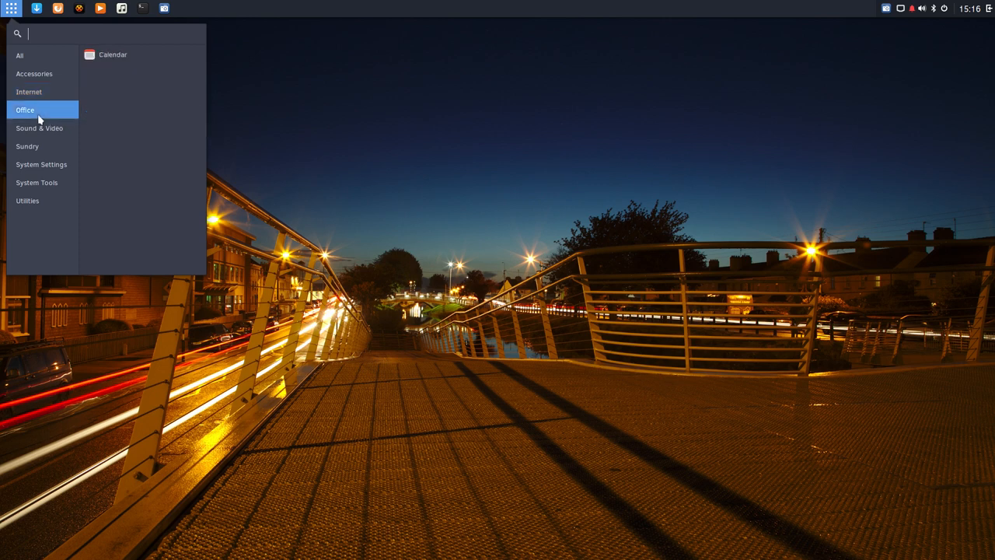
{"action": "mouse_move", "coordinate": [153, 216]}
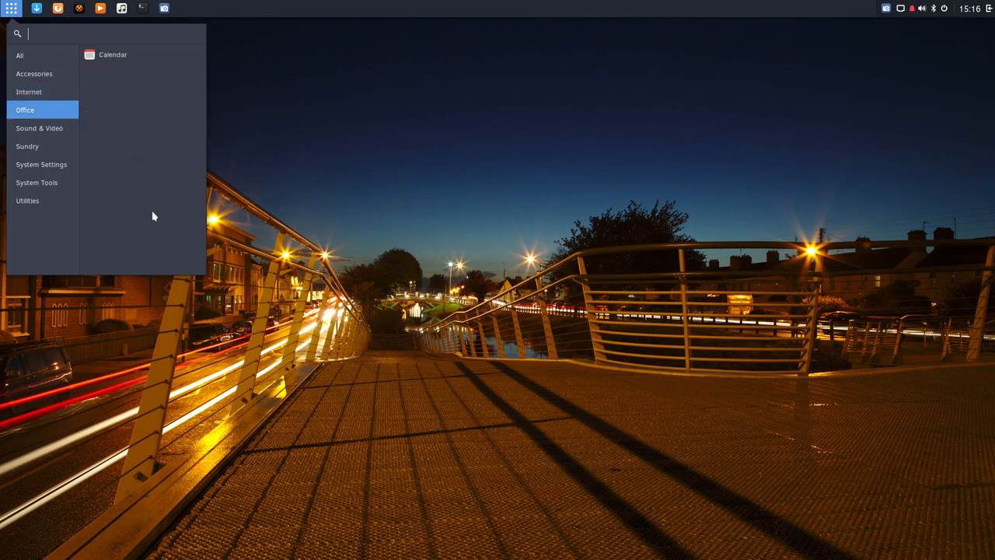
{"action": "left_click", "coordinate": [39, 127]}
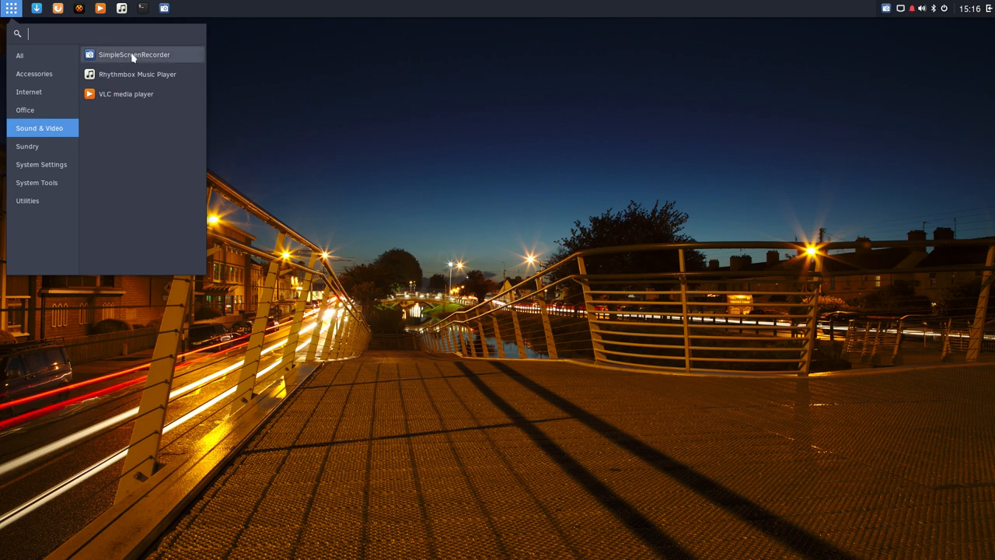
{"action": "mouse_move", "coordinate": [159, 55]}
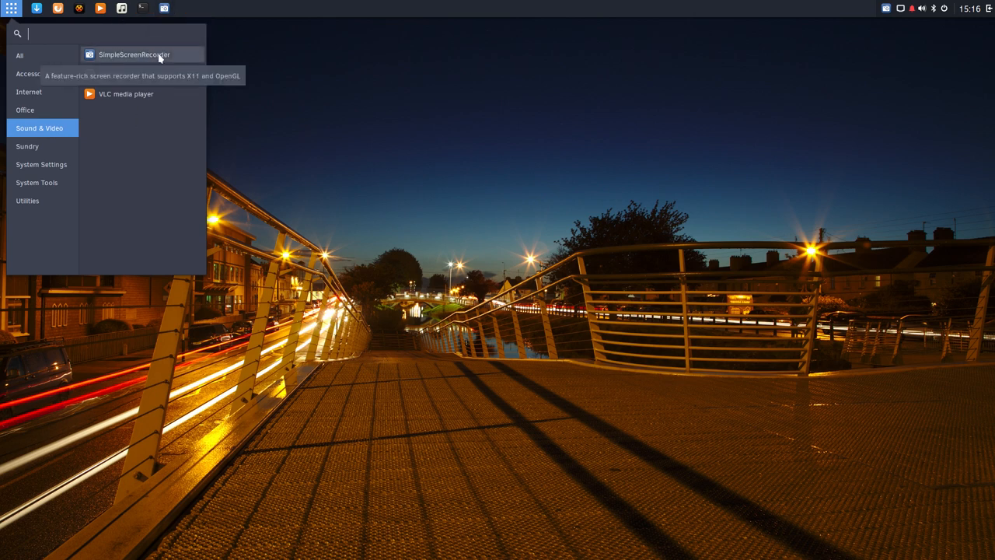
{"action": "mouse_move", "coordinate": [101, 84]}
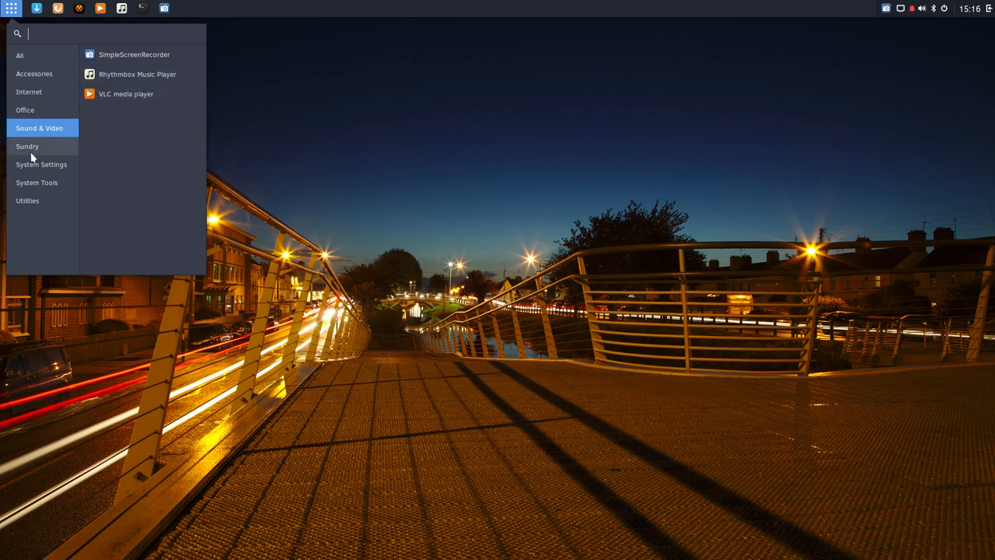
Look through the System Settings panels list in the menu
{"action": "left_click", "coordinate": [28, 146]}
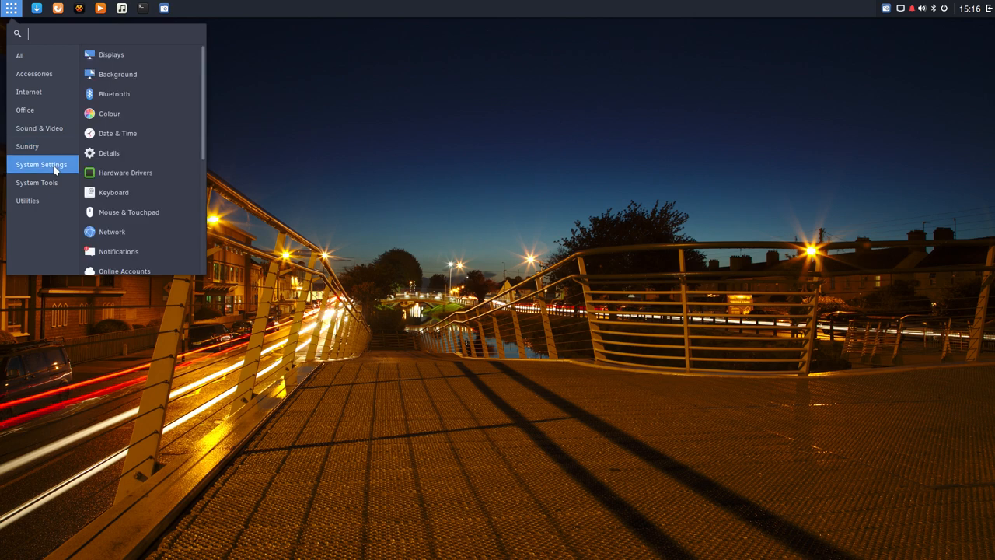
{"action": "mouse_move", "coordinate": [143, 75]}
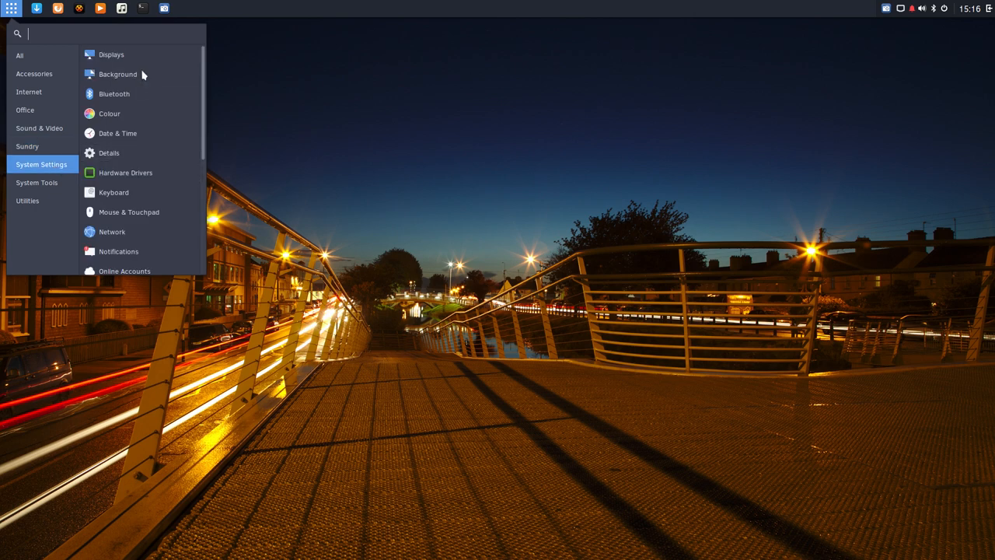
{"action": "mouse_move", "coordinate": [114, 193]}
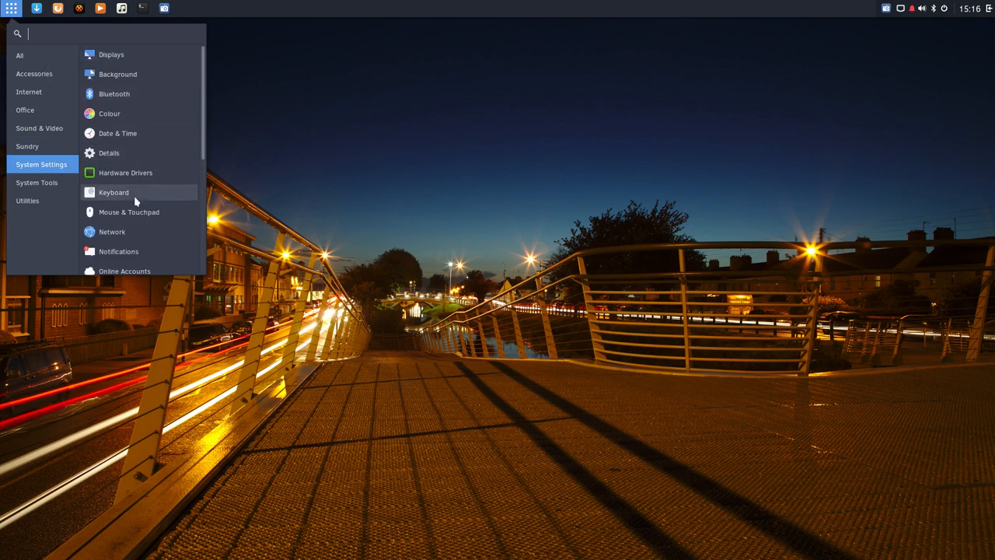
{"action": "scroll", "scroll_direction": "down", "scroll_amount": 3}
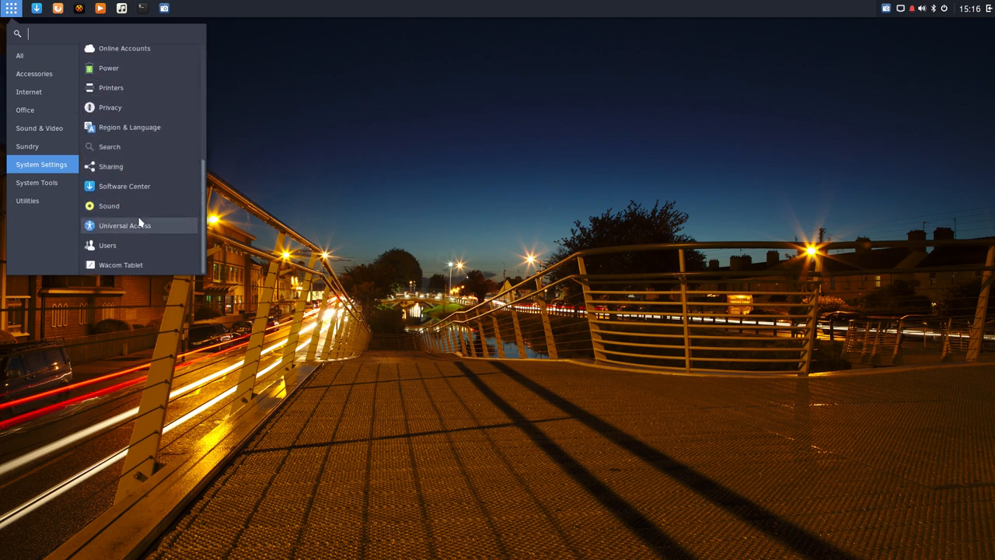
{"action": "scroll", "scroll_direction": "up", "scroll_amount": 3}
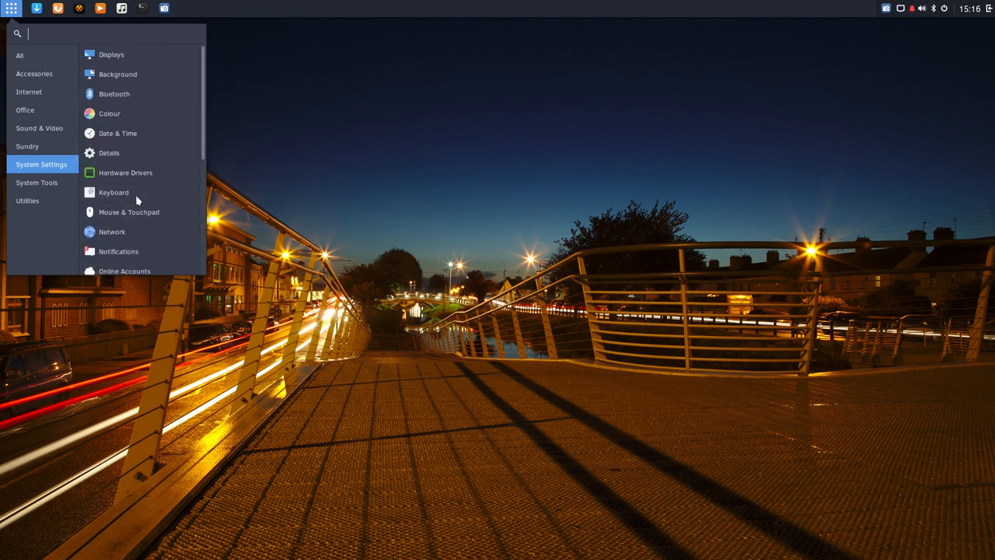
Show the System Tools category: Terminal, dconf Editor, GParted and Settings
{"action": "left_click", "coordinate": [37, 182]}
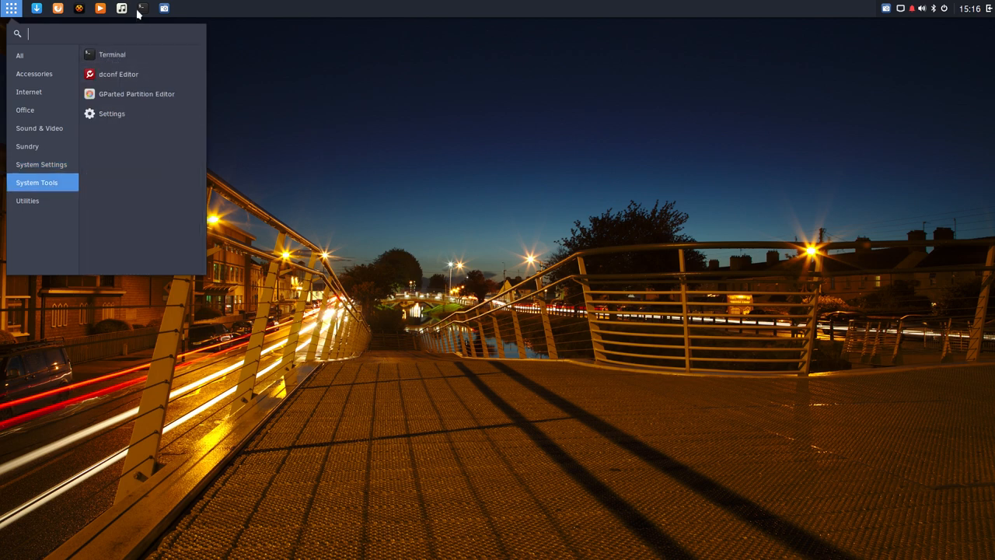
{"action": "mouse_move", "coordinate": [142, 9]}
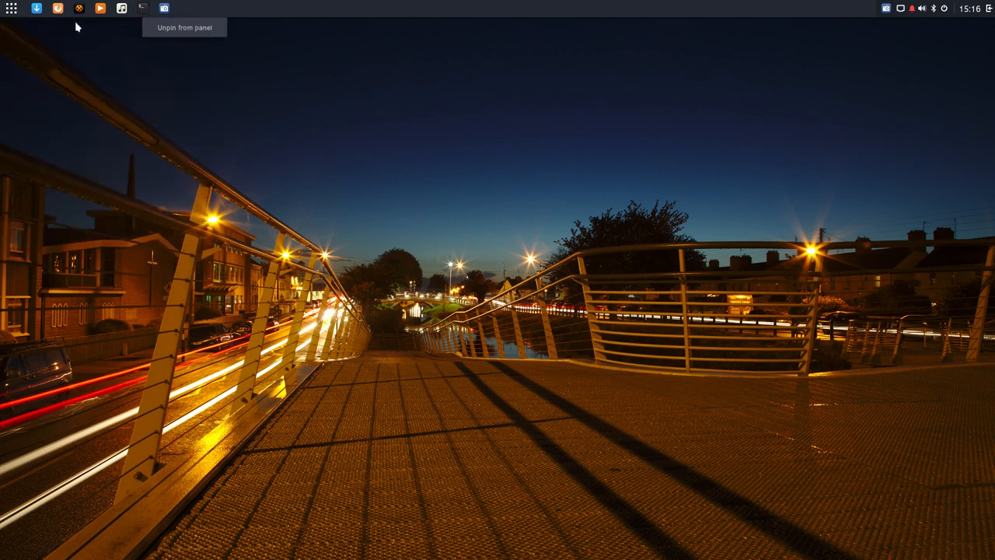
{"action": "left_click", "coordinate": [10, 9]}
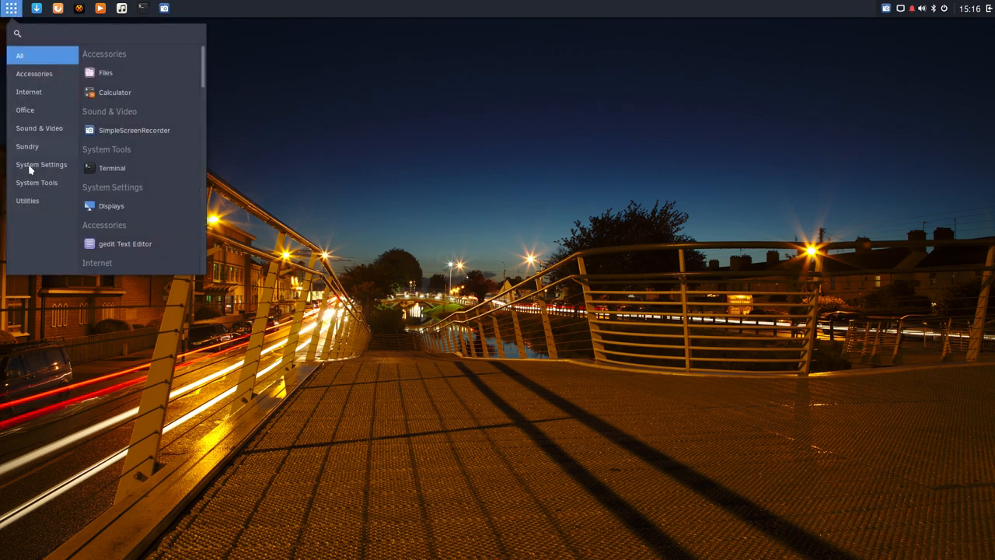
{"action": "left_click", "coordinate": [37, 182]}
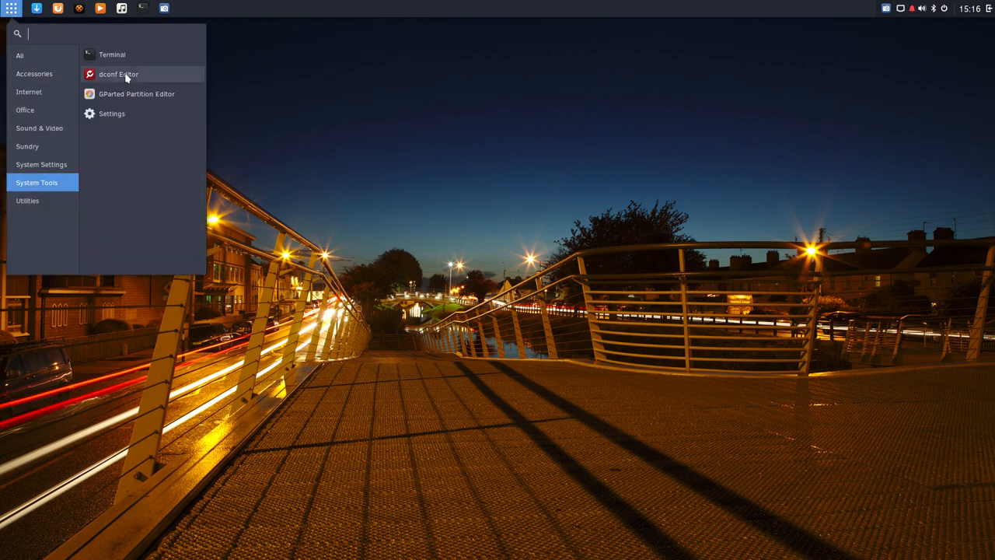
{"action": "mouse_move", "coordinate": [42, 200]}
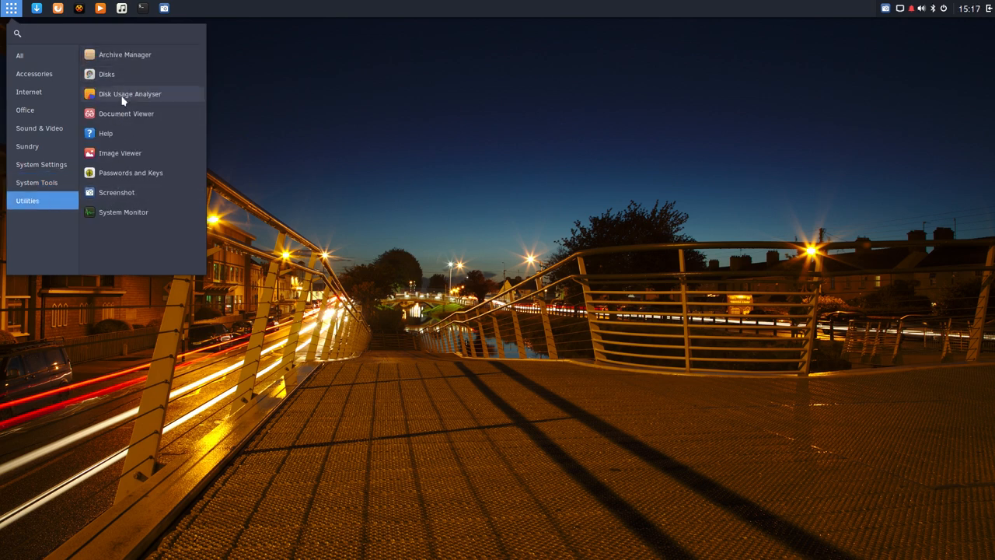
{"action": "mouse_move", "coordinate": [123, 212]}
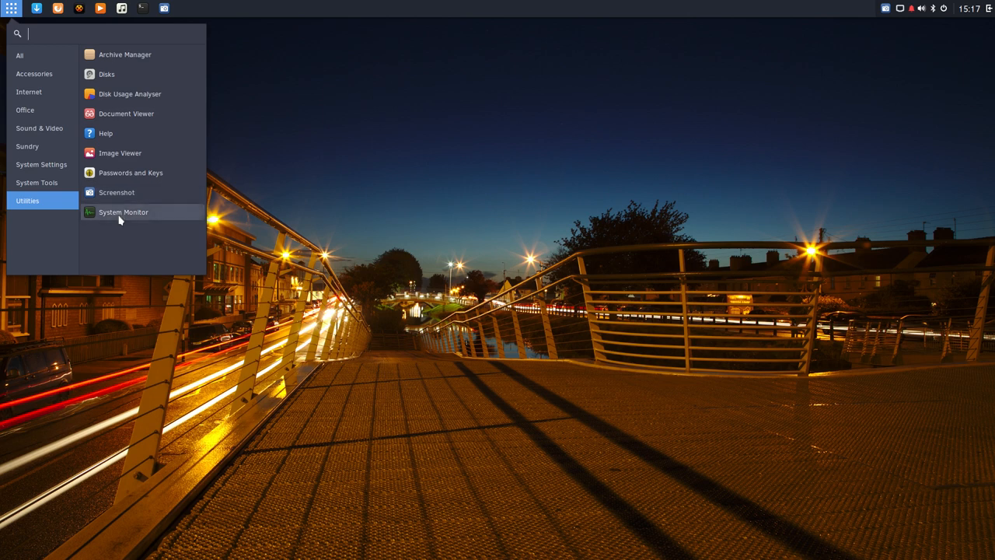
{"action": "mouse_move", "coordinate": [84, 177]}
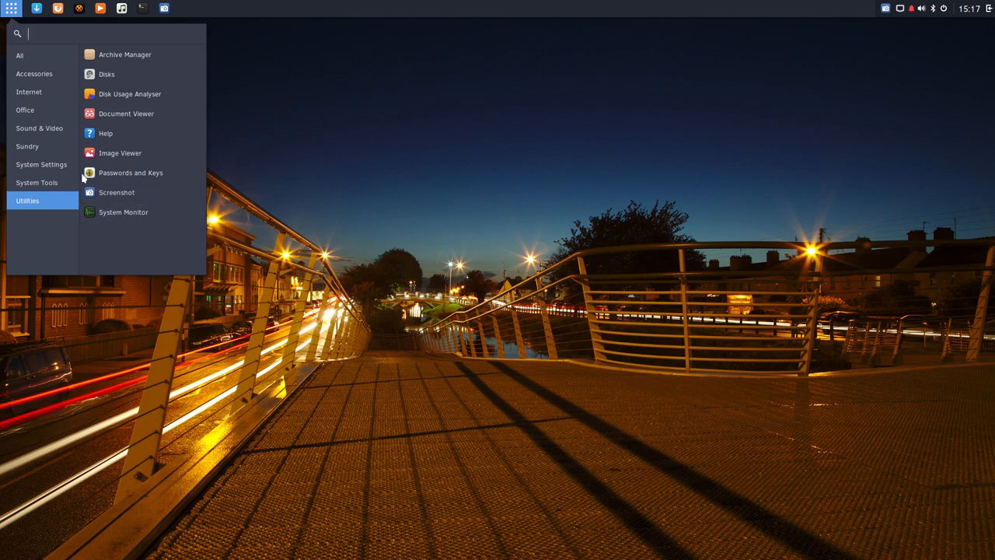
Bring up All Settings from the desktop's right-click options and move it lower right
{"action": "left_click", "coordinate": [505, 165]}
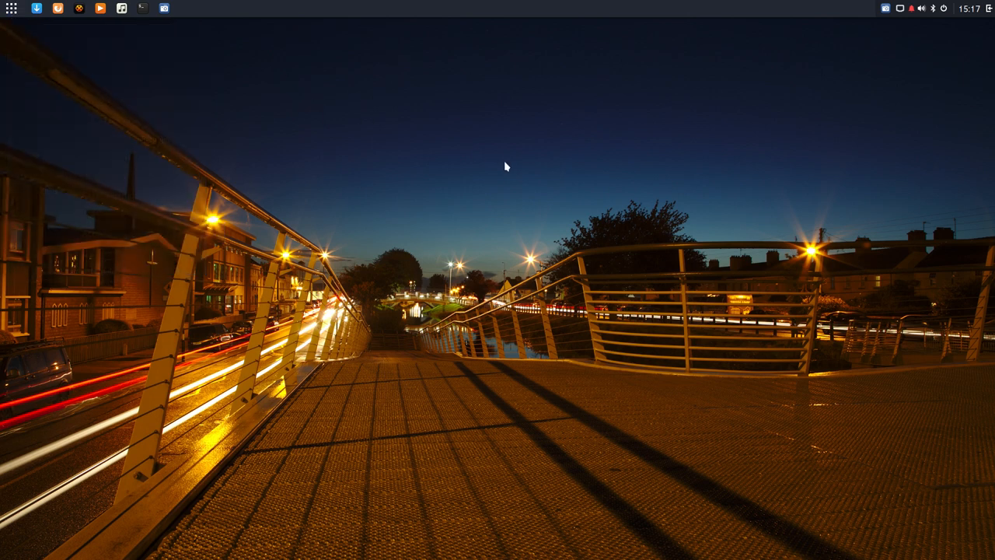
{"action": "right_click", "coordinate": [505, 166]}
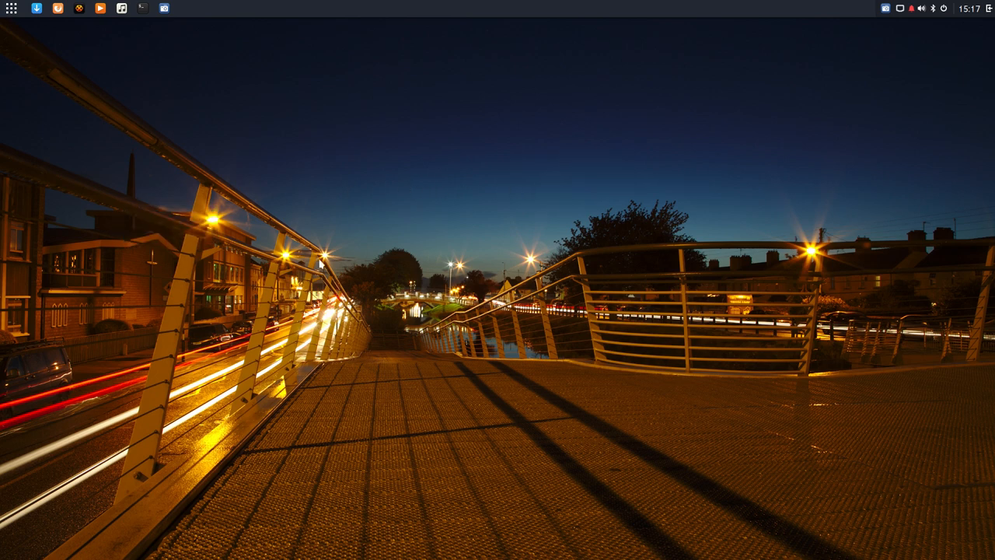
{"action": "left_click", "coordinate": [189, 8]}
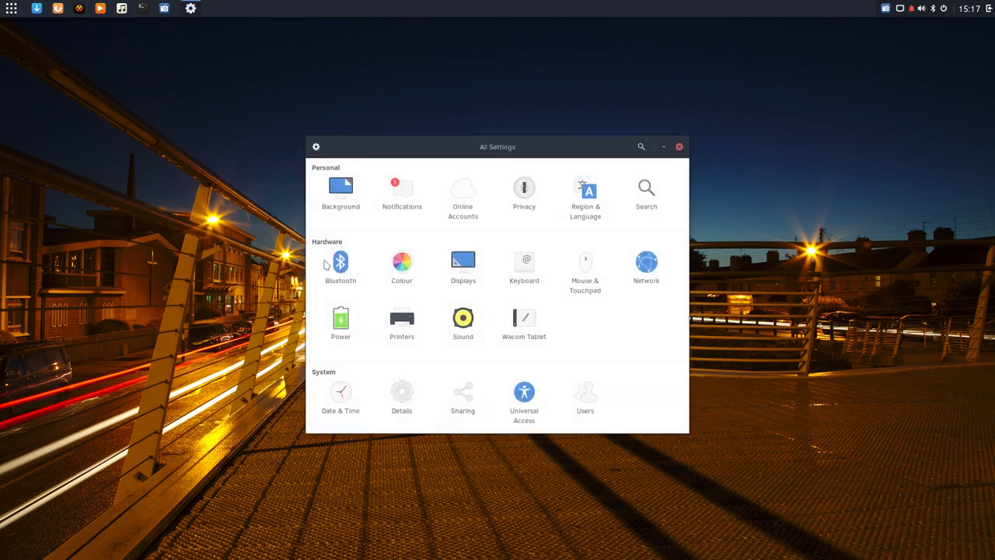
{"action": "left_click_drag", "start_coordinate": [498, 147], "coordinate": [692, 187]}
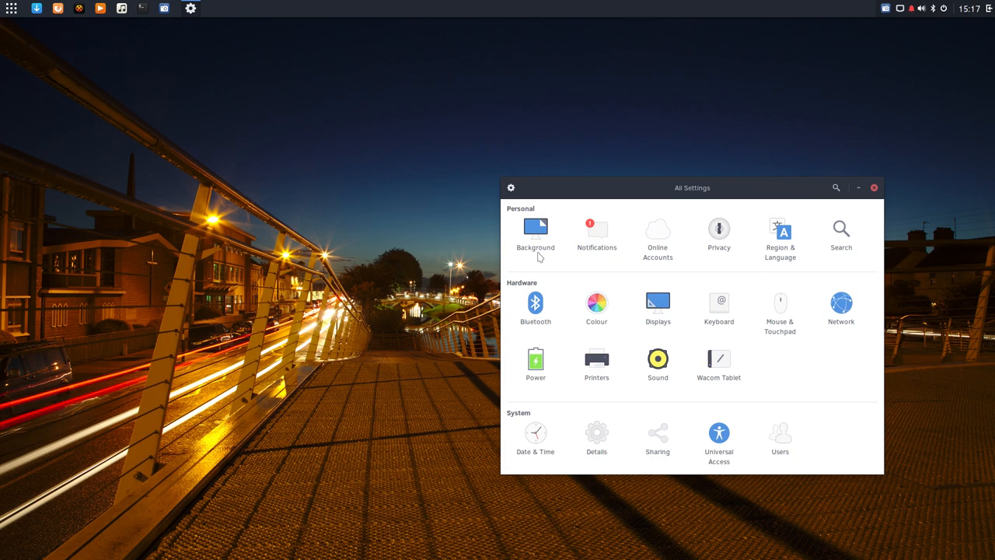
Set the desktop background to the grass and fallen leaf wallpaper
{"action": "left_click", "coordinate": [535, 228]}
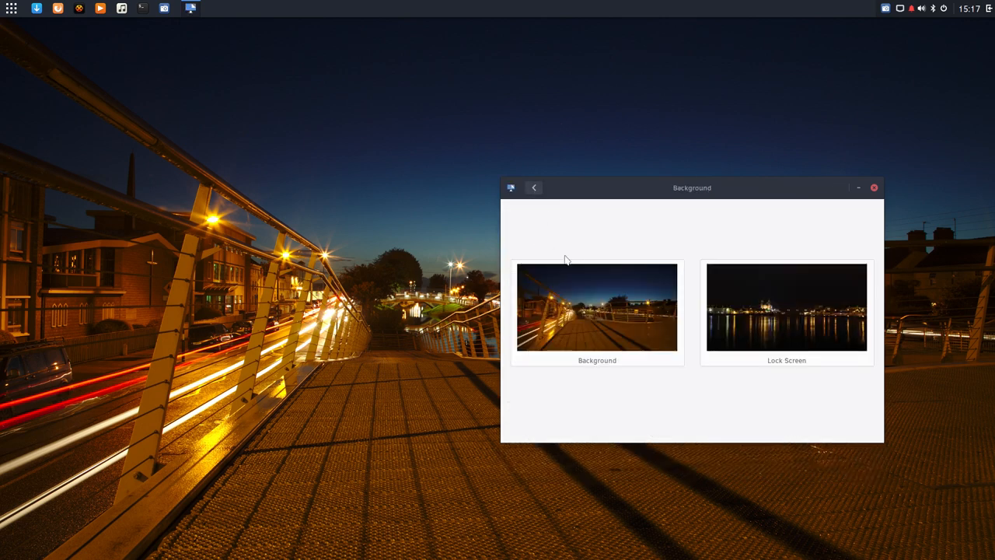
{"action": "mouse_move", "coordinate": [776, 303]}
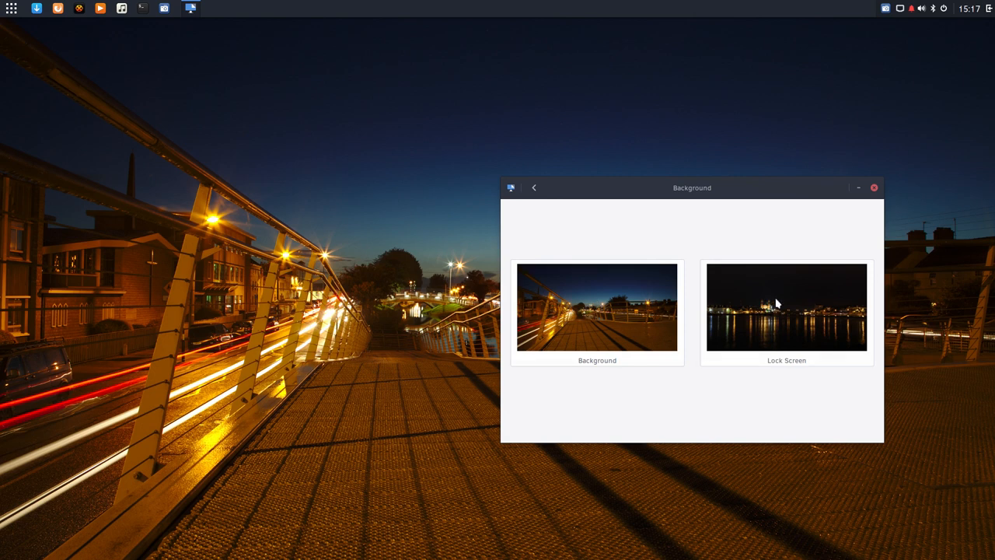
{"action": "mouse_move", "coordinate": [613, 325]}
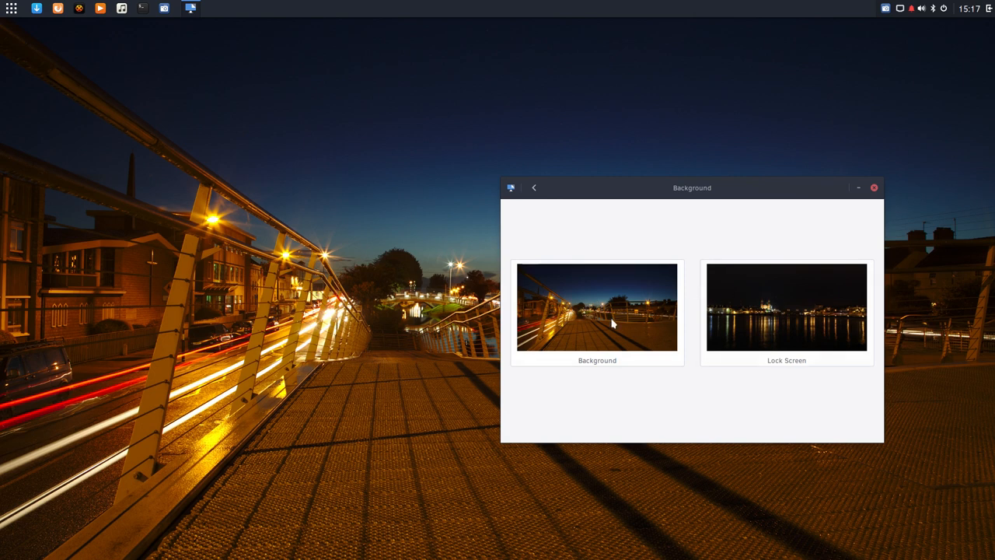
{"action": "left_click", "coordinate": [597, 308]}
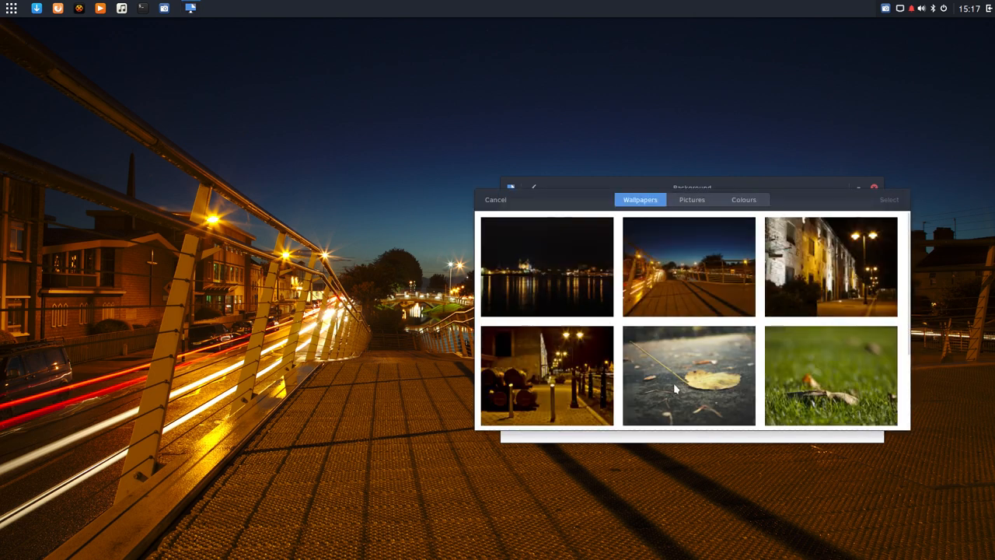
{"action": "mouse_move", "coordinate": [699, 216]}
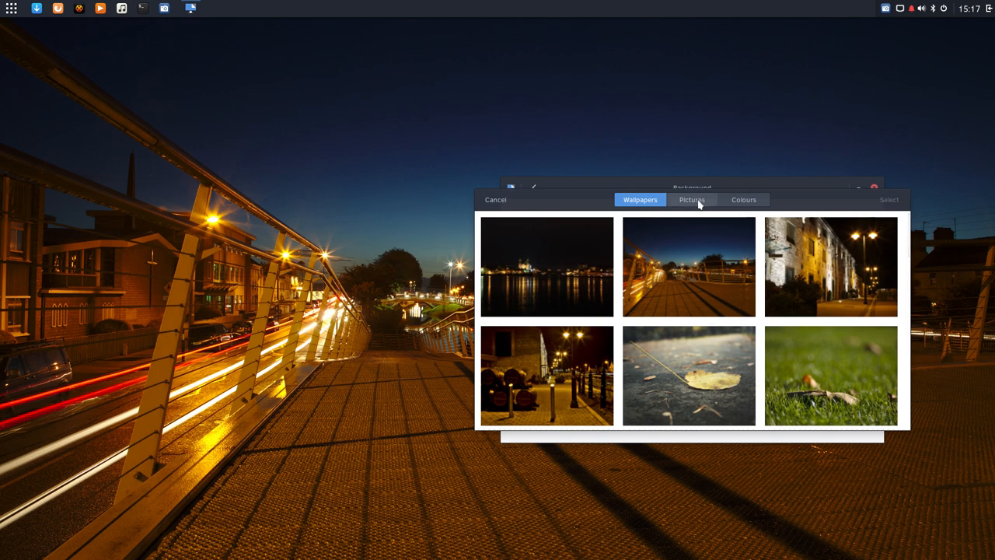
{"action": "mouse_move", "coordinate": [834, 375]}
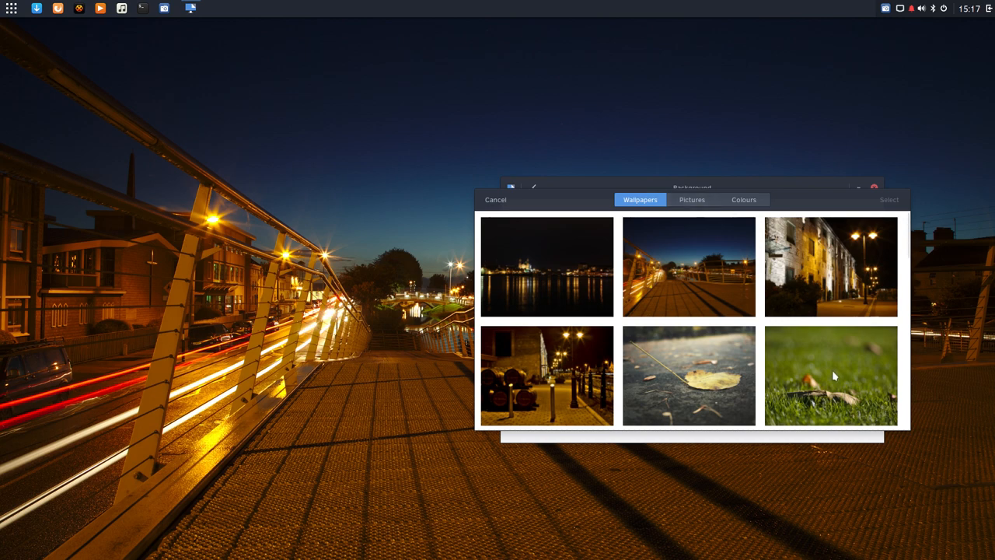
{"action": "left_click", "coordinate": [830, 375]}
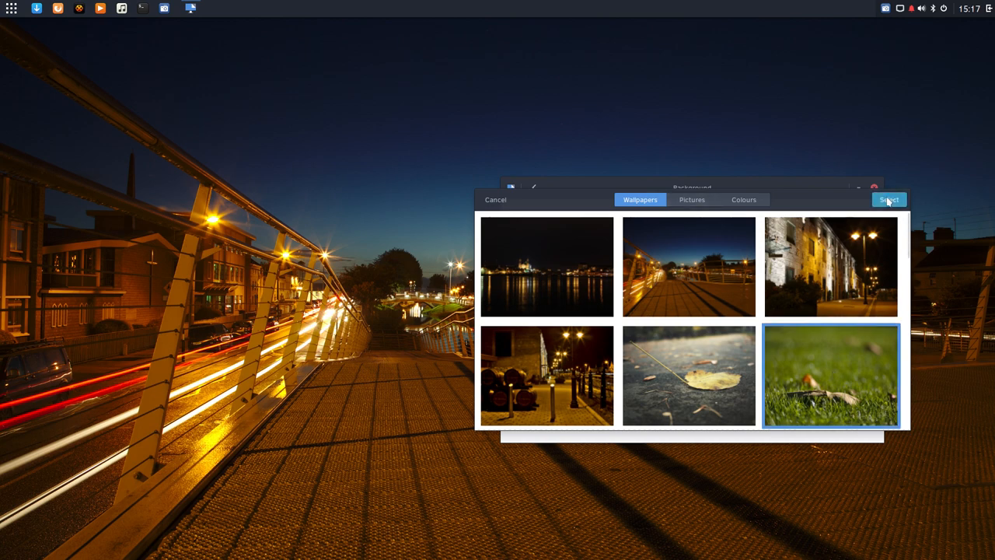
{"action": "left_click", "coordinate": [888, 199]}
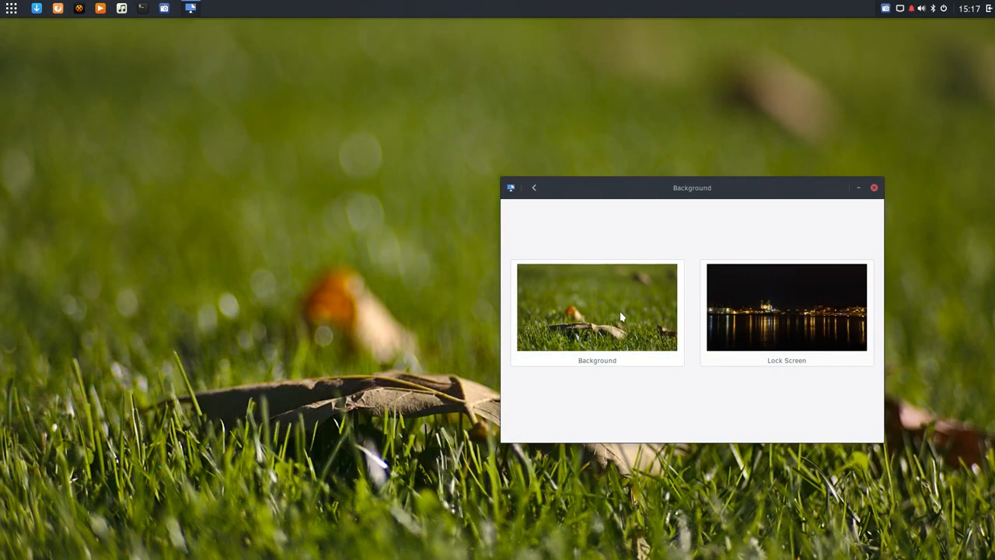
Reopen the wallpaper chooser and view its Pictures and Colours alternatives
{"action": "left_click", "coordinate": [597, 308]}
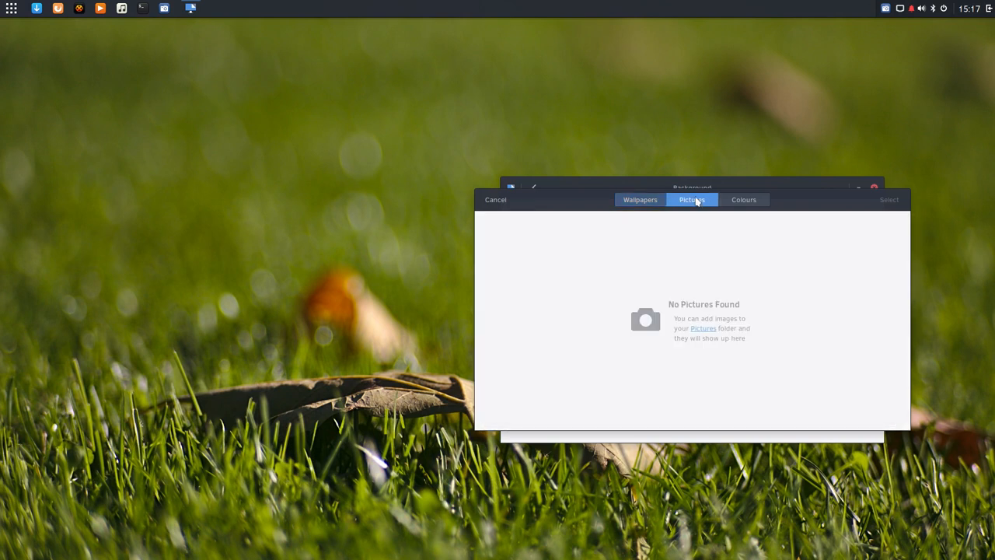
{"action": "left_click", "coordinate": [743, 200]}
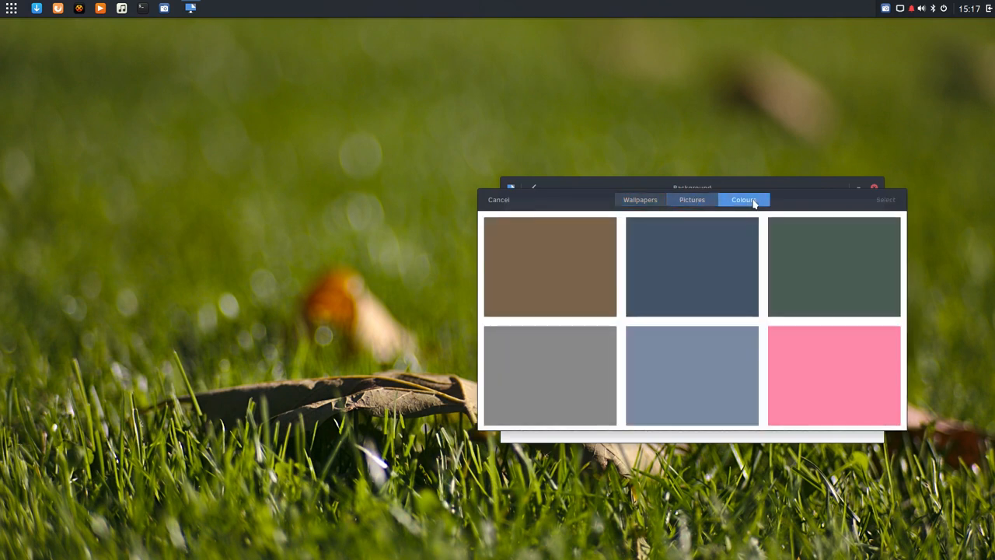
{"action": "mouse_move", "coordinate": [503, 205]}
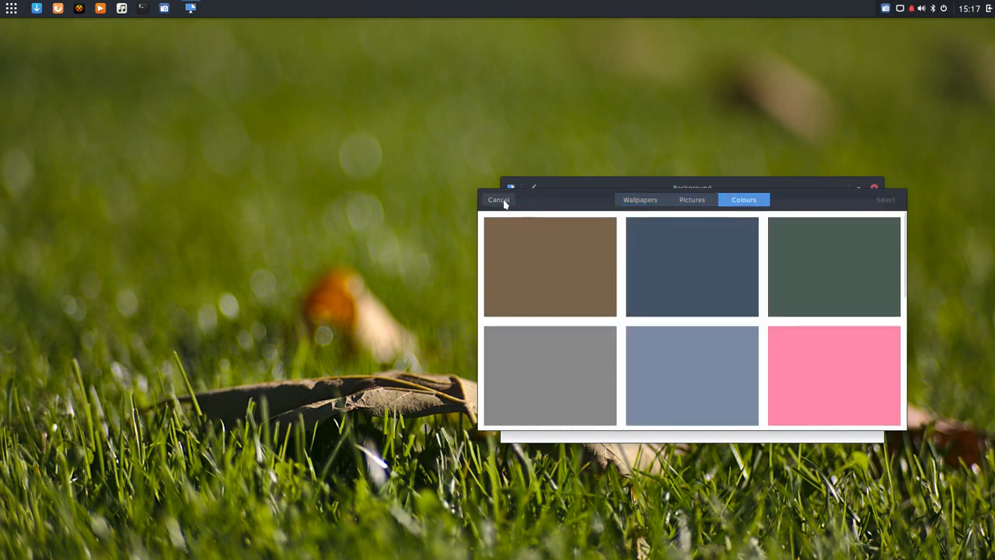
Cancel the chooser, review the Notifications application list, and return to All Settings
{"action": "left_click", "coordinate": [497, 199]}
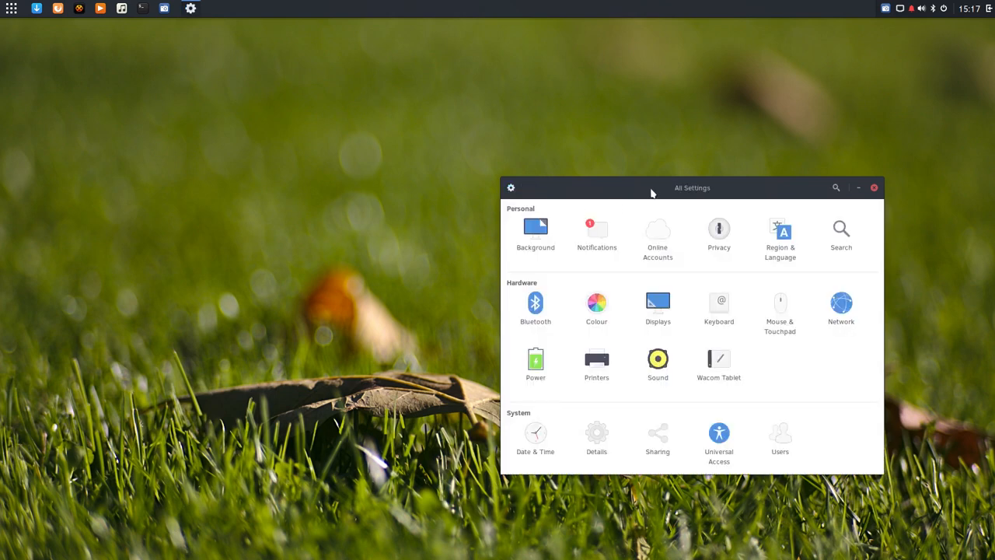
{"action": "left_click", "coordinate": [597, 230]}
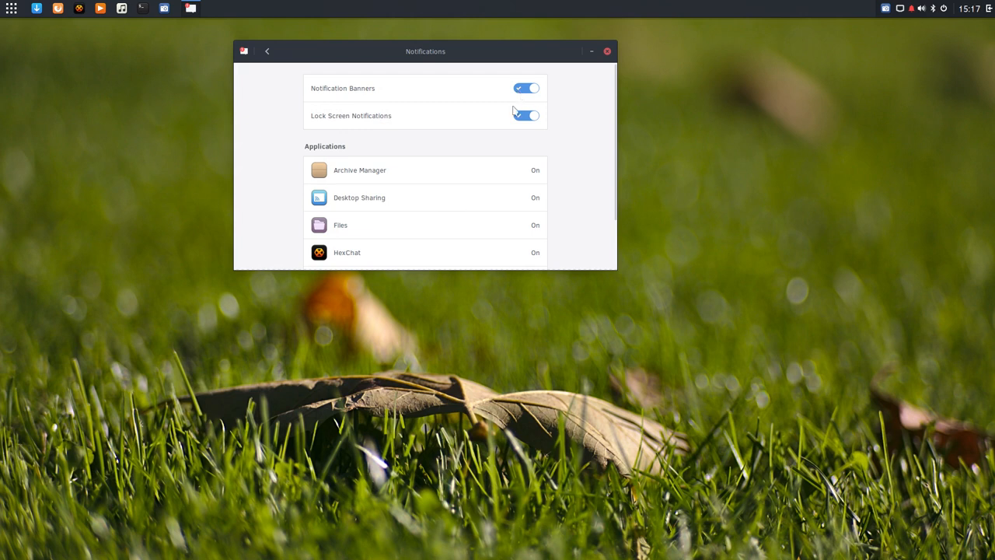
{"action": "scroll", "scroll_direction": "down", "scroll_amount": 3}
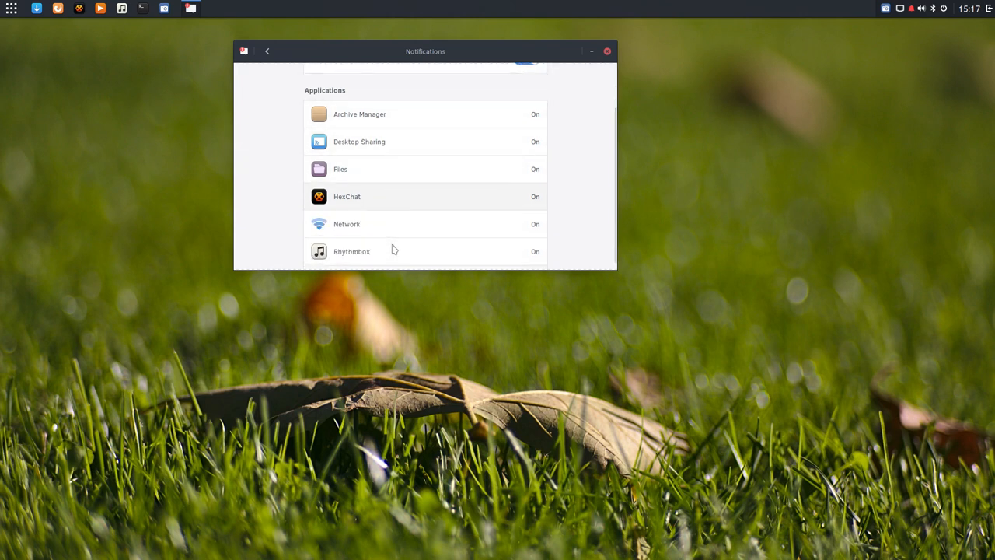
{"action": "scroll", "scroll_direction": "up", "scroll_amount": 3}
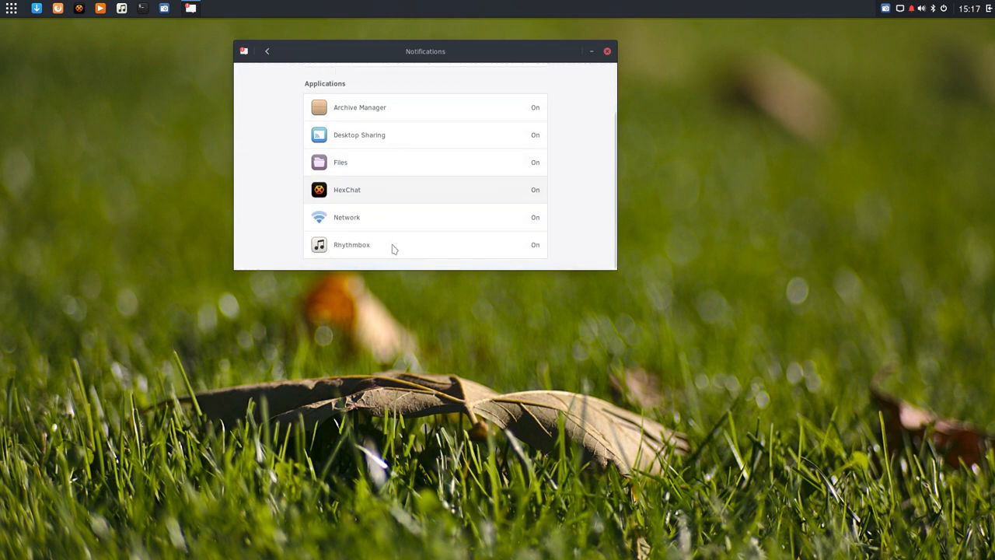
{"action": "mouse_move", "coordinate": [283, 204]}
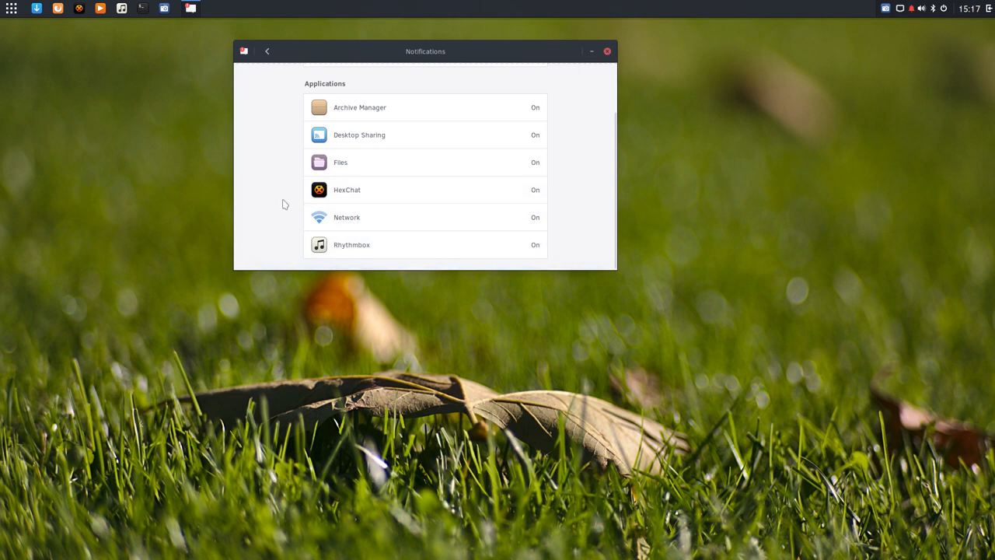
{"action": "left_click", "coordinate": [267, 49]}
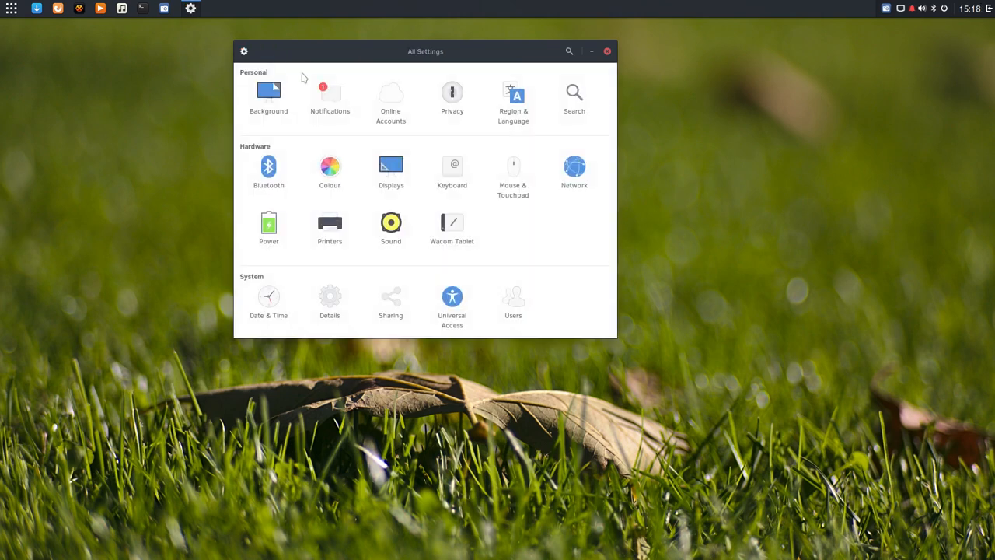
{"action": "left_click", "coordinate": [391, 93]}
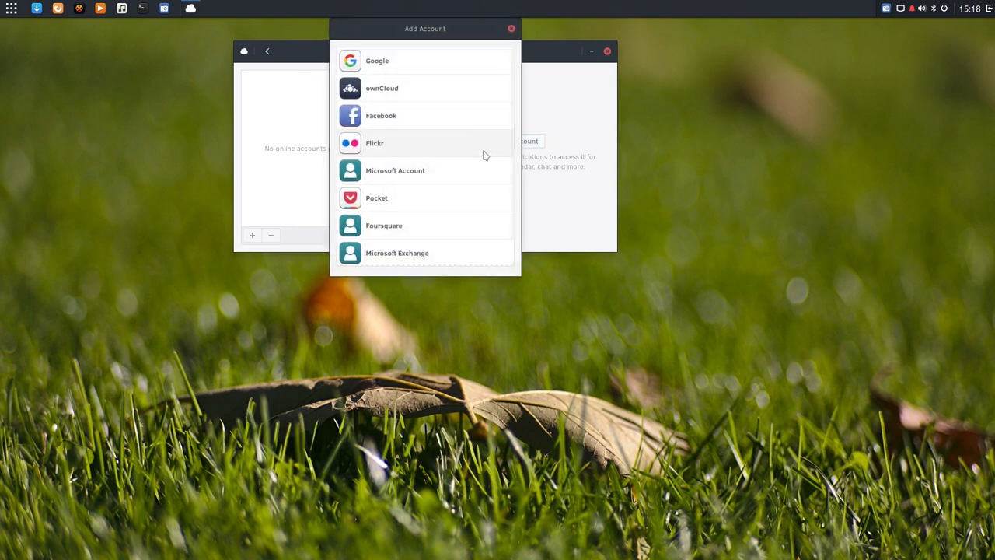
{"action": "left_click", "coordinate": [511, 28]}
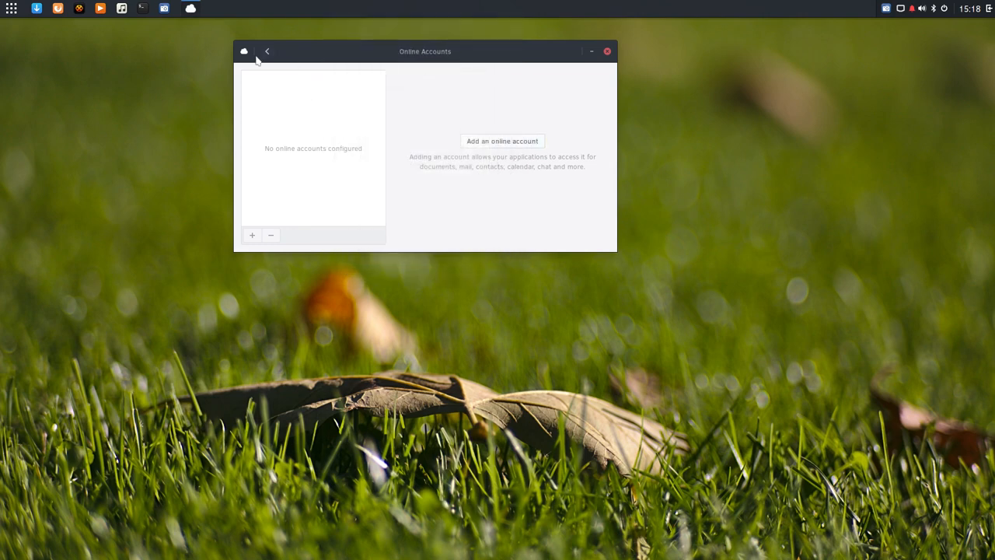
{"action": "left_click", "coordinate": [267, 52]}
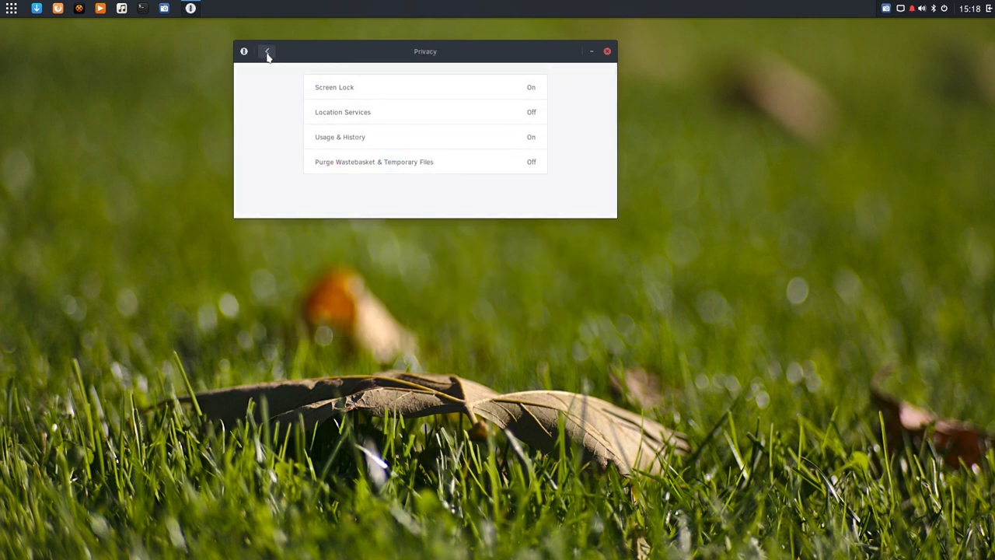
{"action": "left_click", "coordinate": [266, 52]}
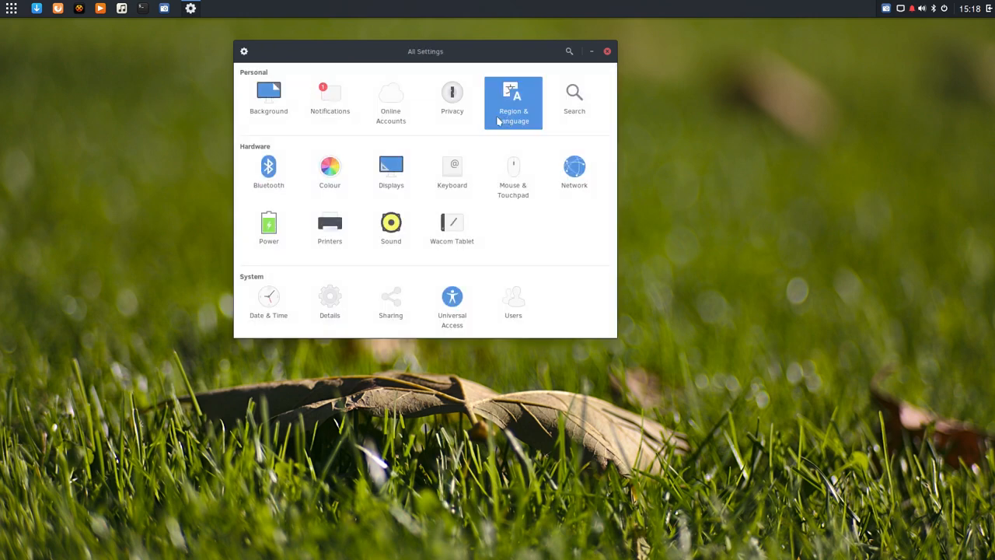
{"action": "left_click", "coordinate": [513, 99]}
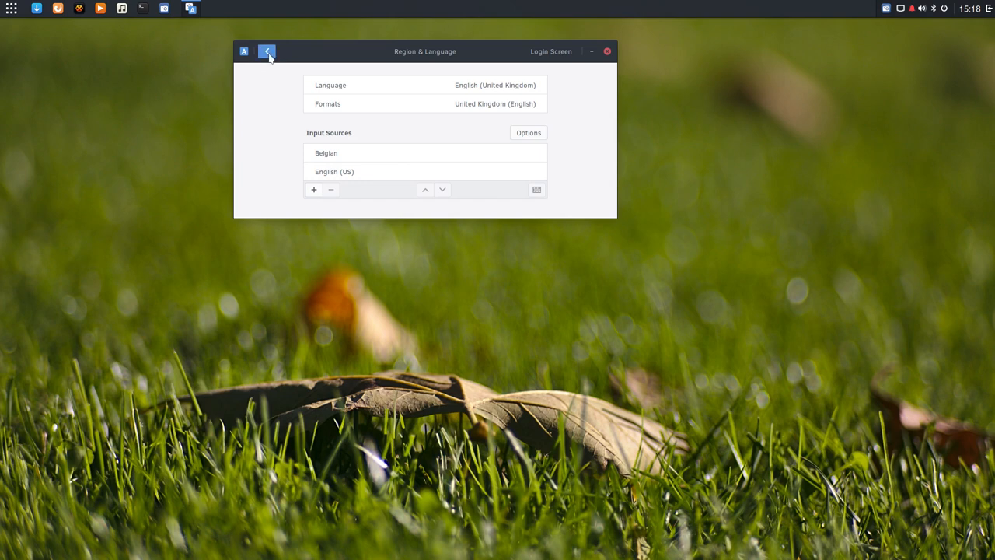
{"action": "left_click", "coordinate": [267, 52]}
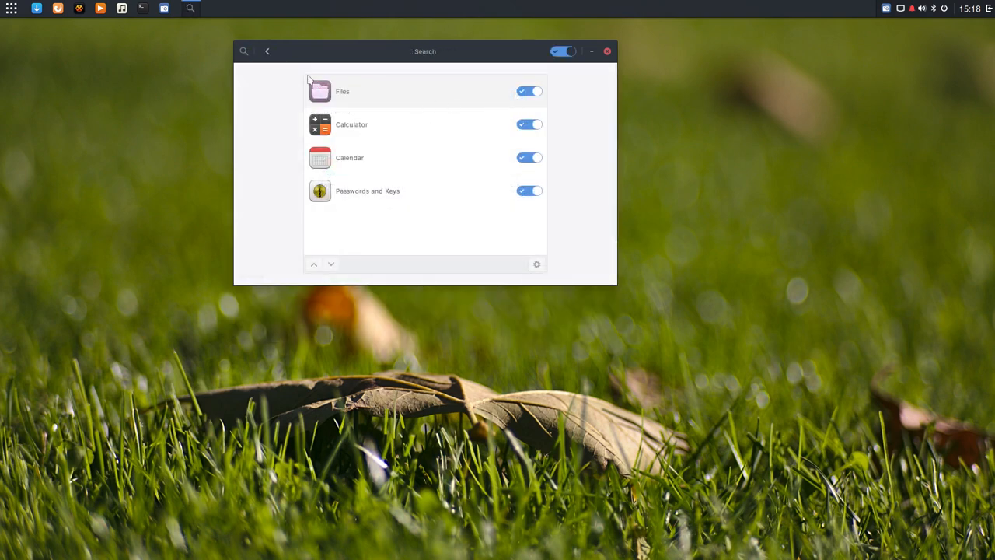
{"action": "left_click", "coordinate": [267, 51]}
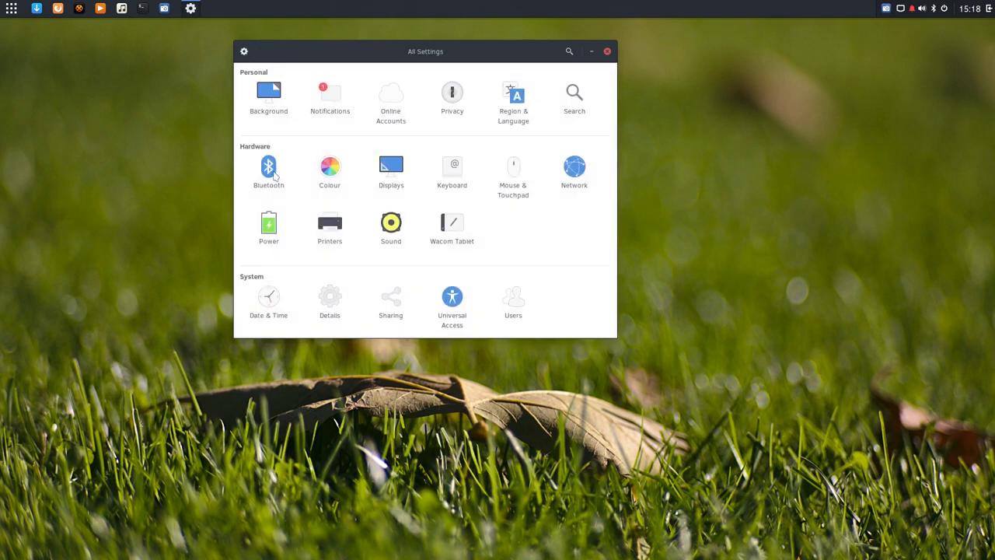
Look over the Bluetooth and Colour management panels, returning to All Settings
{"action": "left_click", "coordinate": [268, 169]}
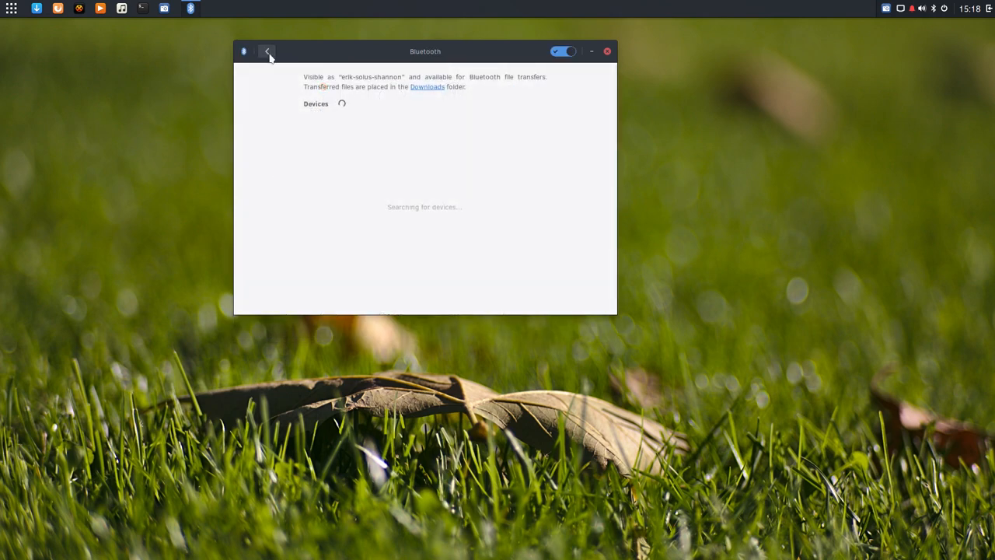
{"action": "left_click", "coordinate": [267, 52]}
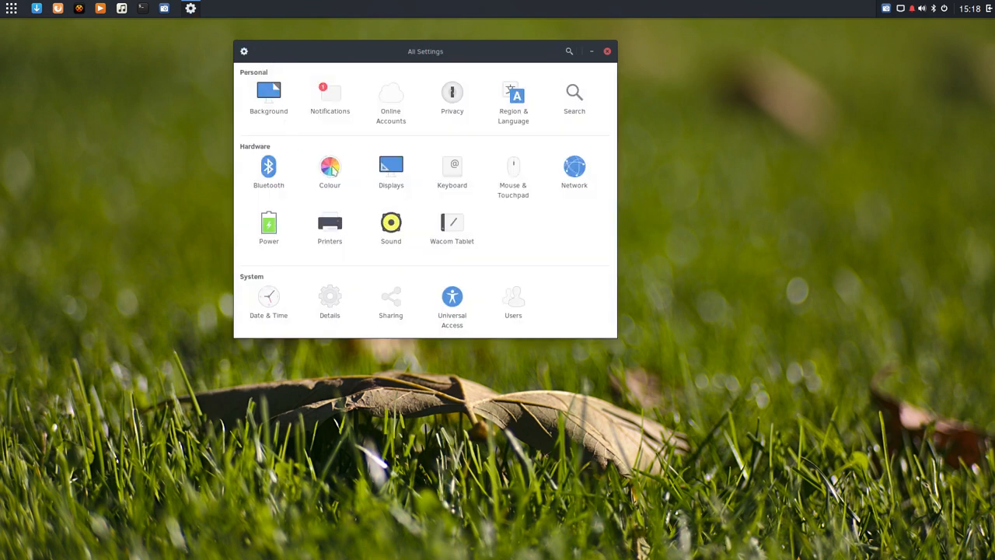
{"action": "left_click", "coordinate": [330, 170]}
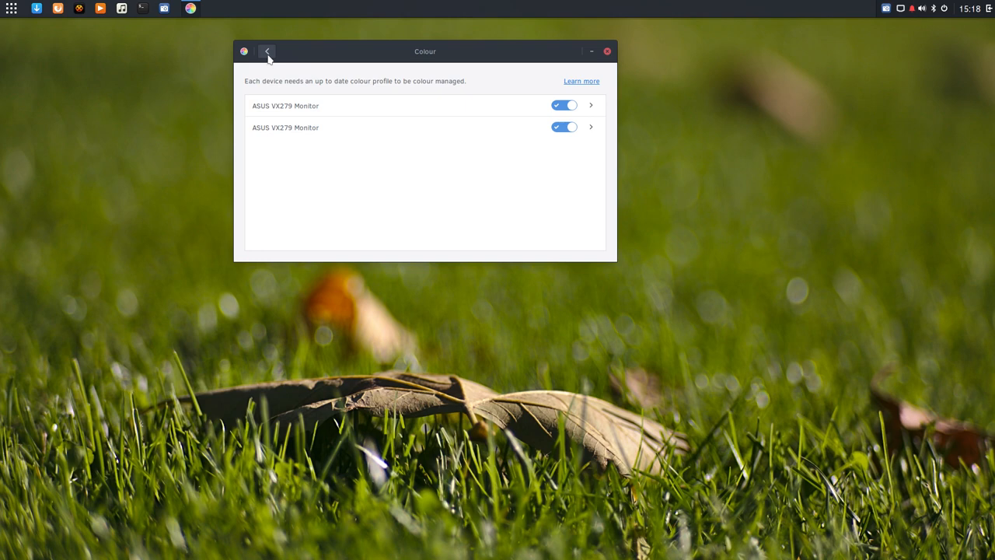
{"action": "left_click", "coordinate": [267, 51]}
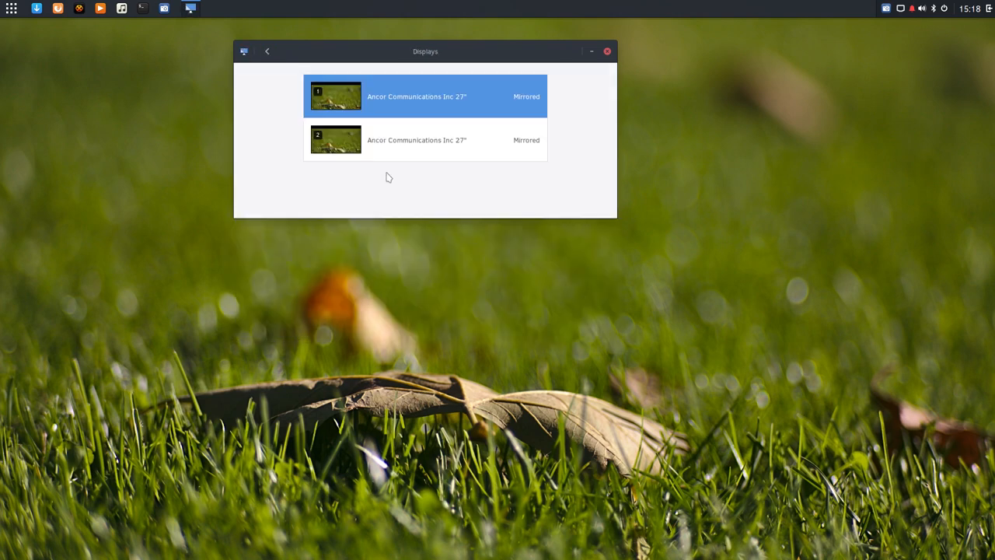
{"action": "left_click", "coordinate": [268, 51]}
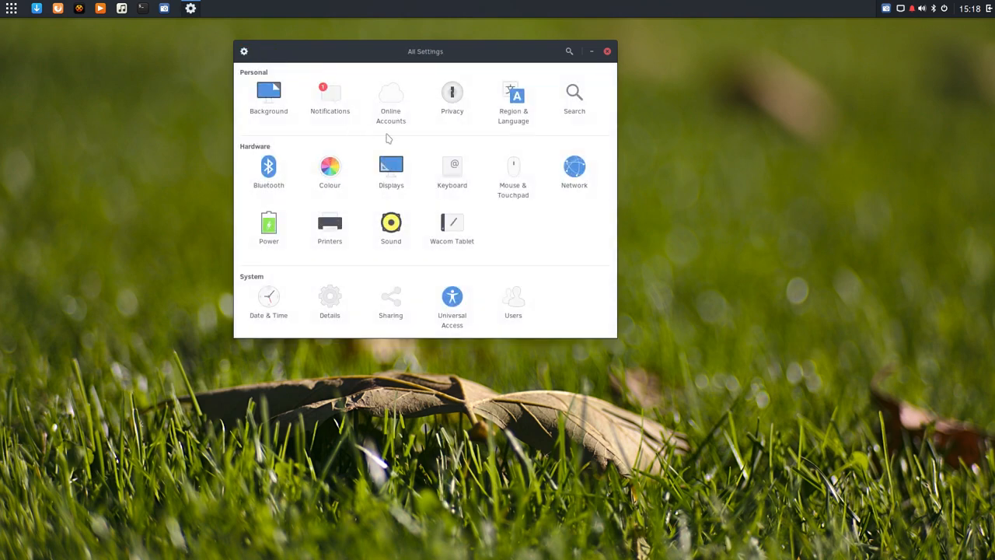
View the Keyboard shortcuts panel and its custom shortcuts category
{"action": "left_click", "coordinate": [451, 165]}
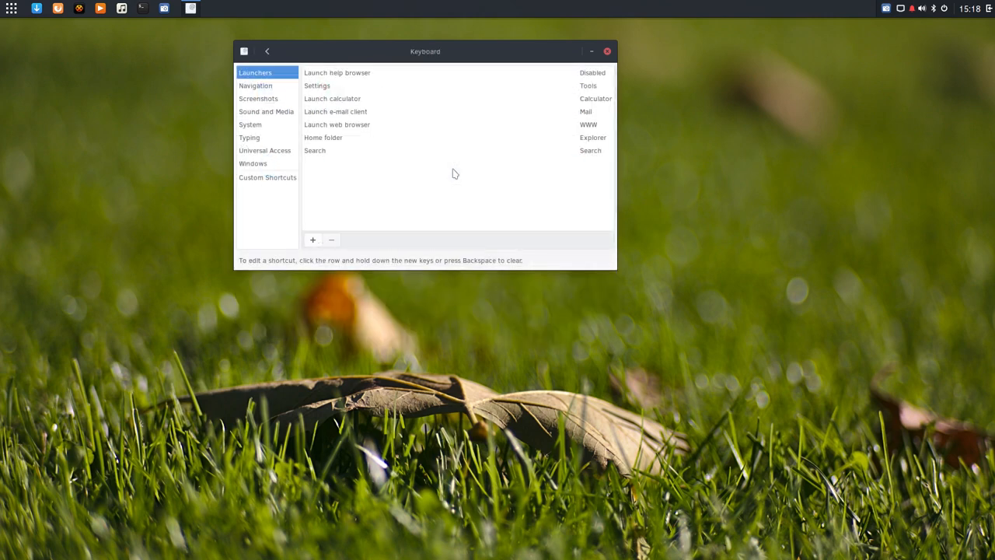
{"action": "left_click", "coordinate": [268, 178]}
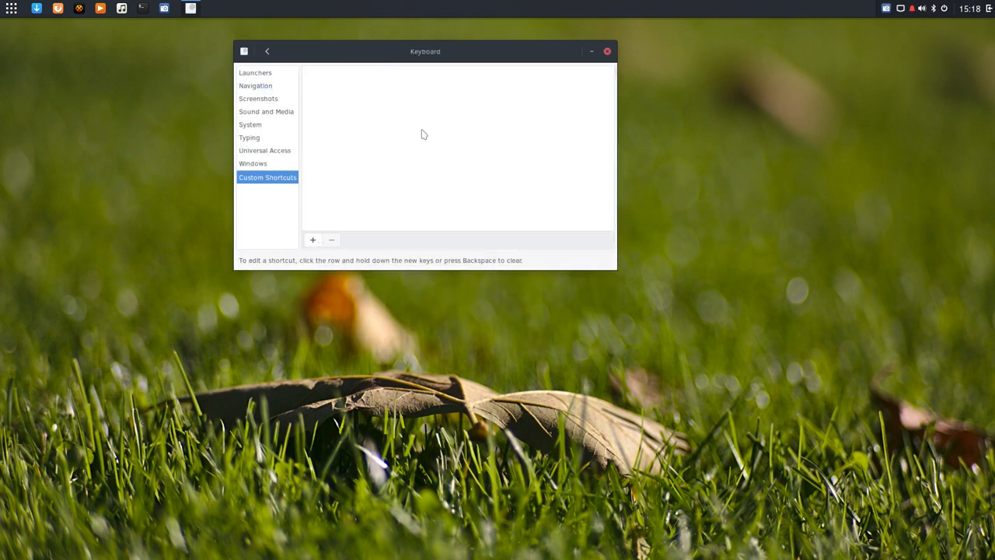
{"action": "left_click", "coordinate": [267, 51]}
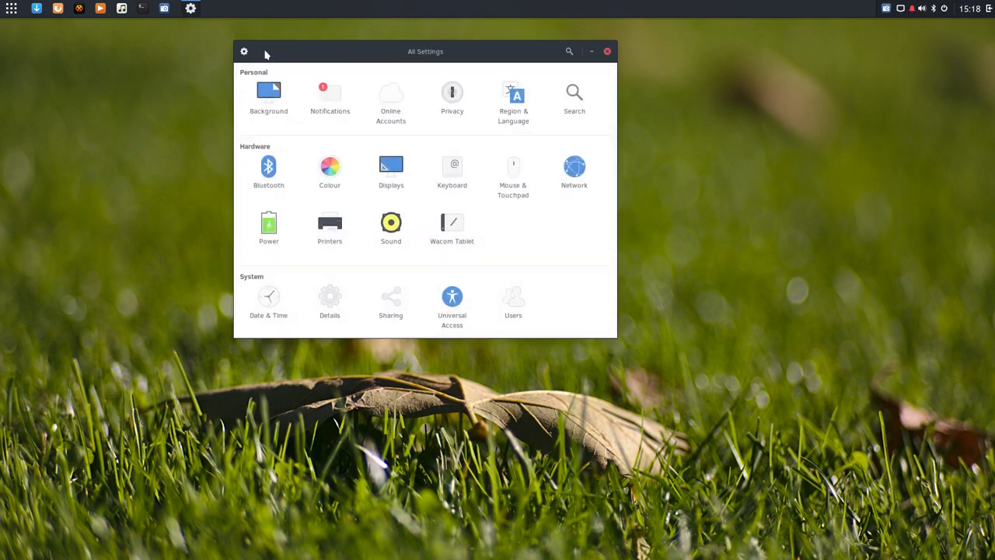
{"action": "mouse_move", "coordinate": [723, 163]}
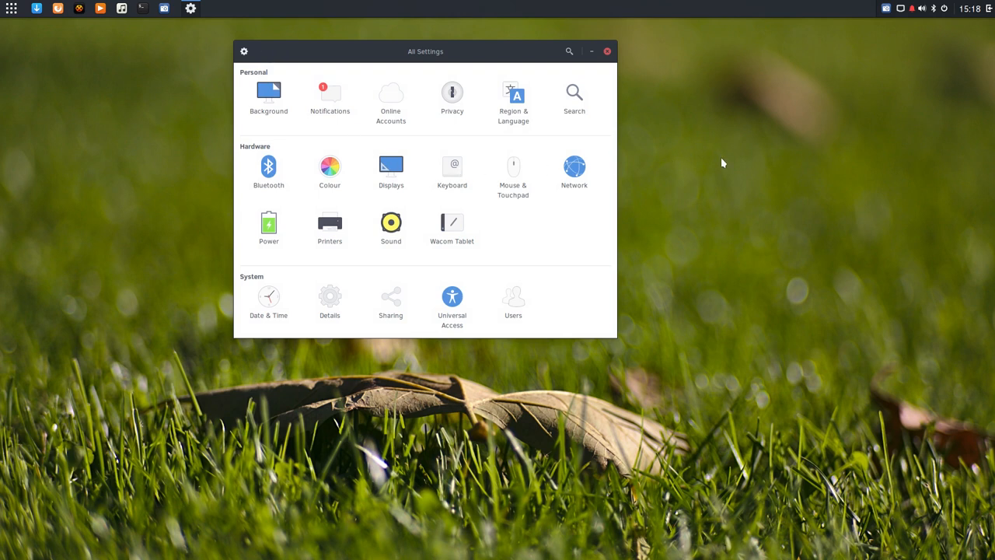
{"action": "mouse_move", "coordinate": [428, 194]}
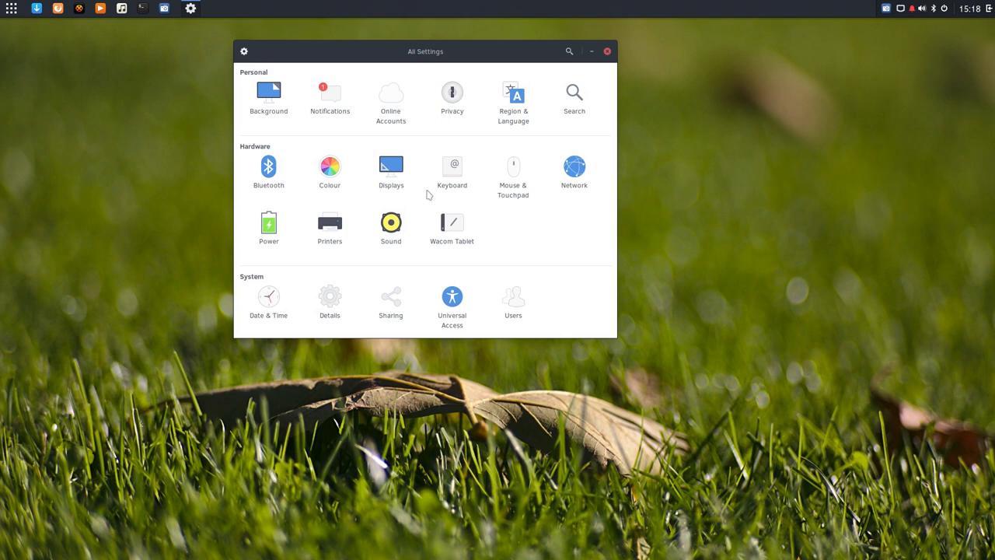
{"action": "left_click", "coordinate": [451, 165]}
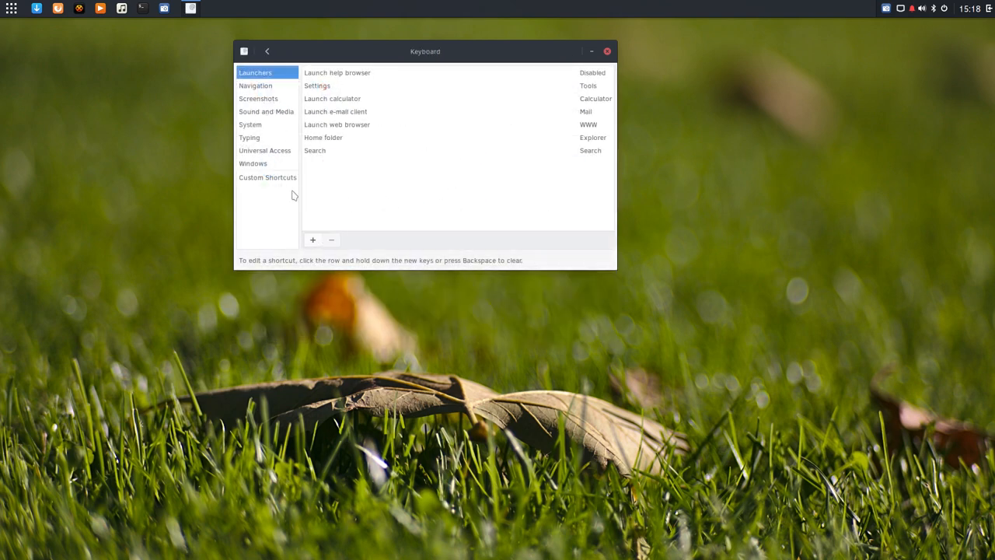
{"action": "left_click", "coordinate": [268, 51]}
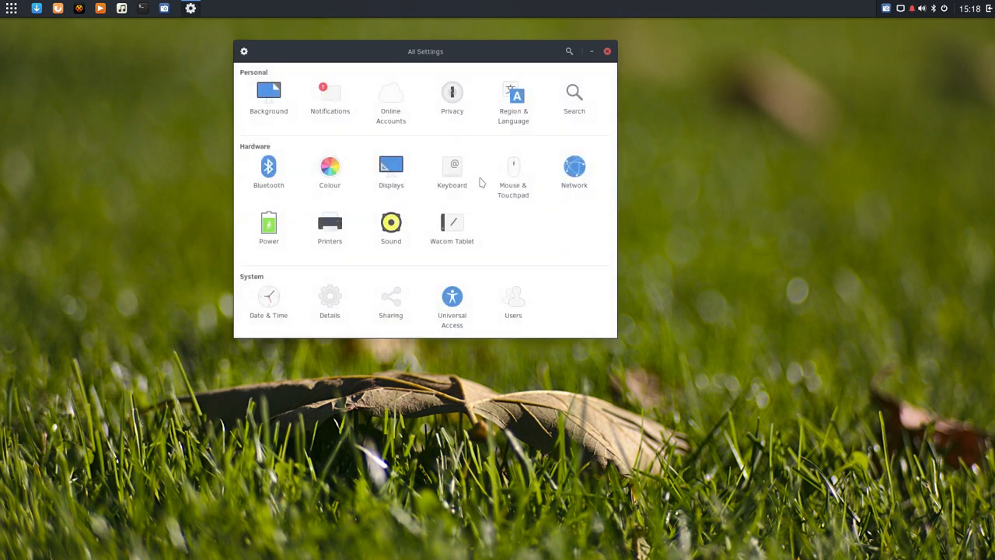
{"action": "mouse_move", "coordinate": [510, 236]}
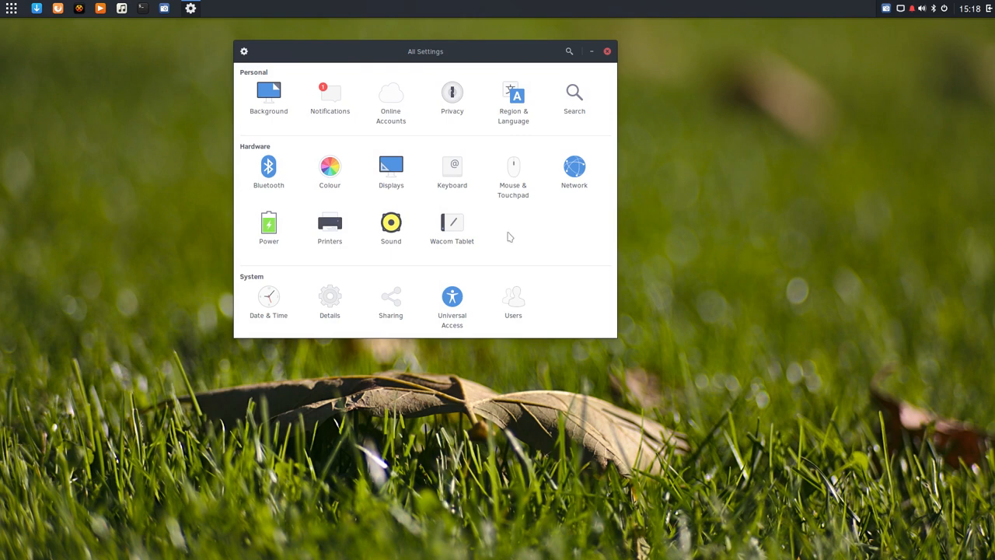
{"action": "left_click", "coordinate": [513, 171]}
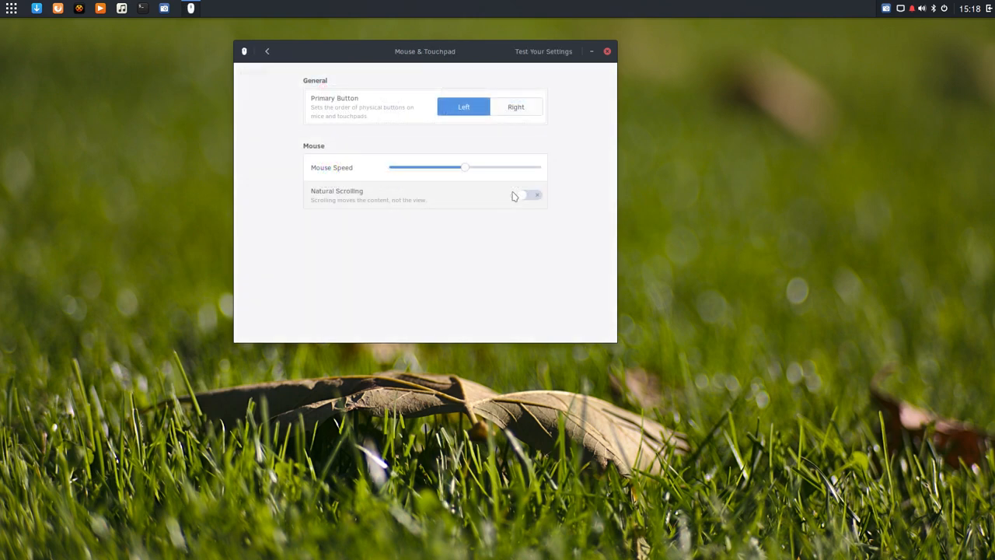
{"action": "left_click", "coordinate": [267, 51]}
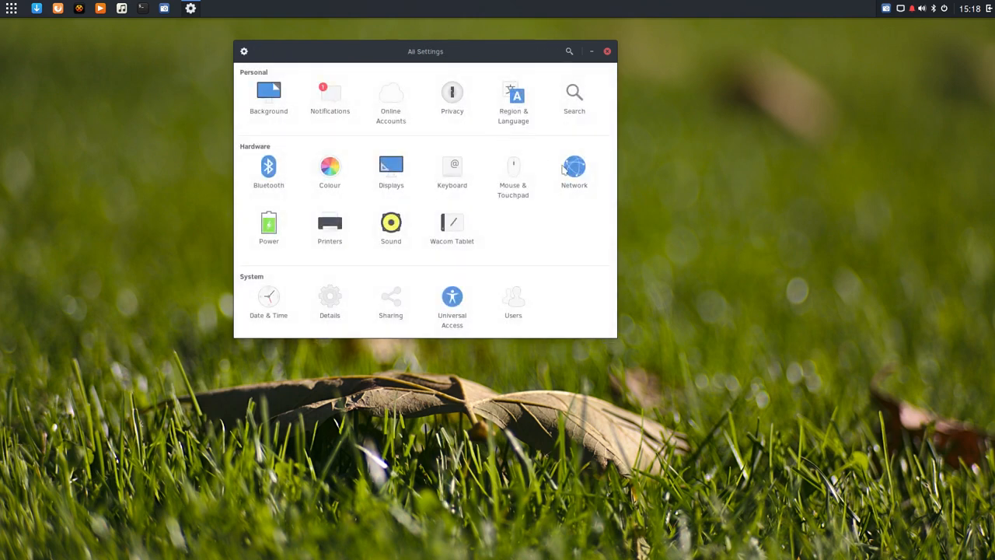
{"action": "left_click", "coordinate": [575, 168]}
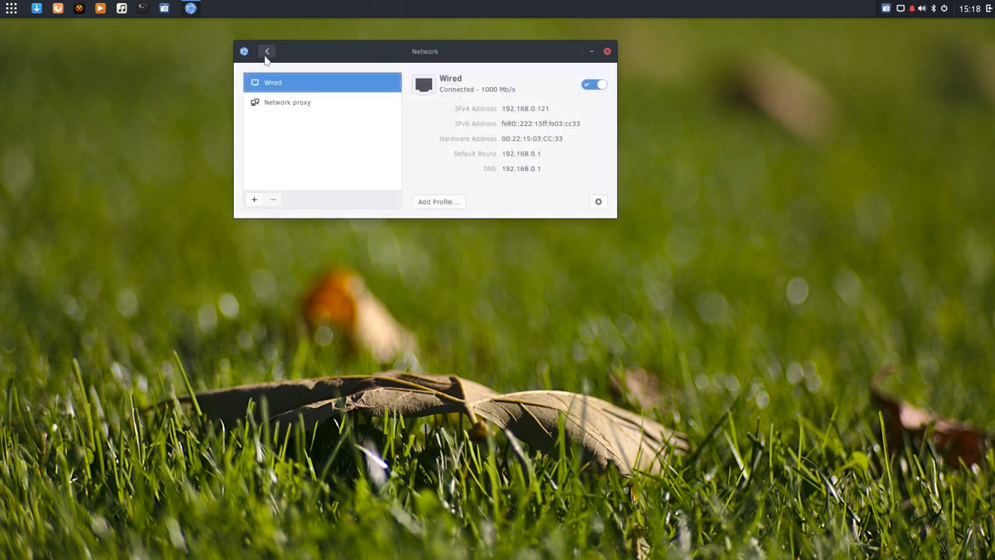
{"action": "left_click", "coordinate": [267, 51]}
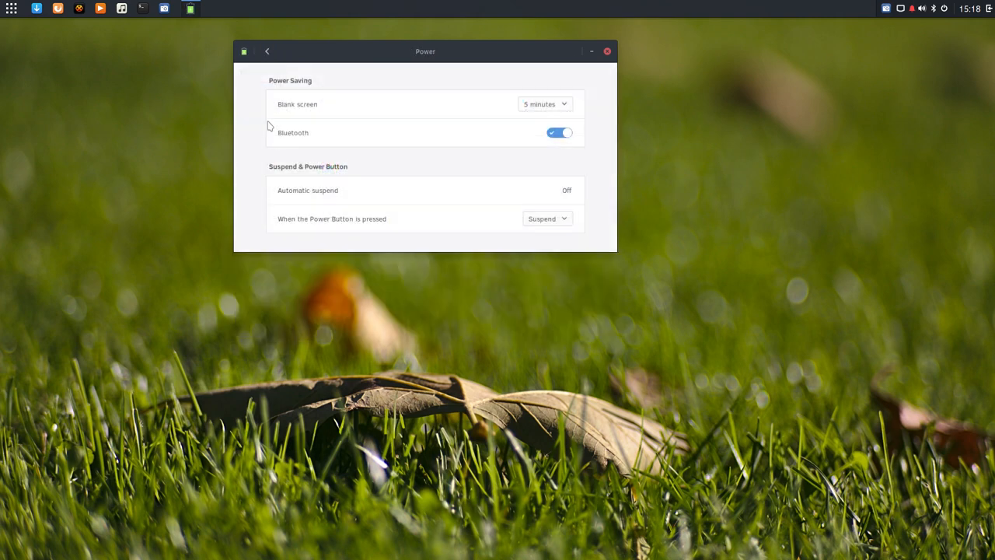
{"action": "left_click", "coordinate": [268, 52]}
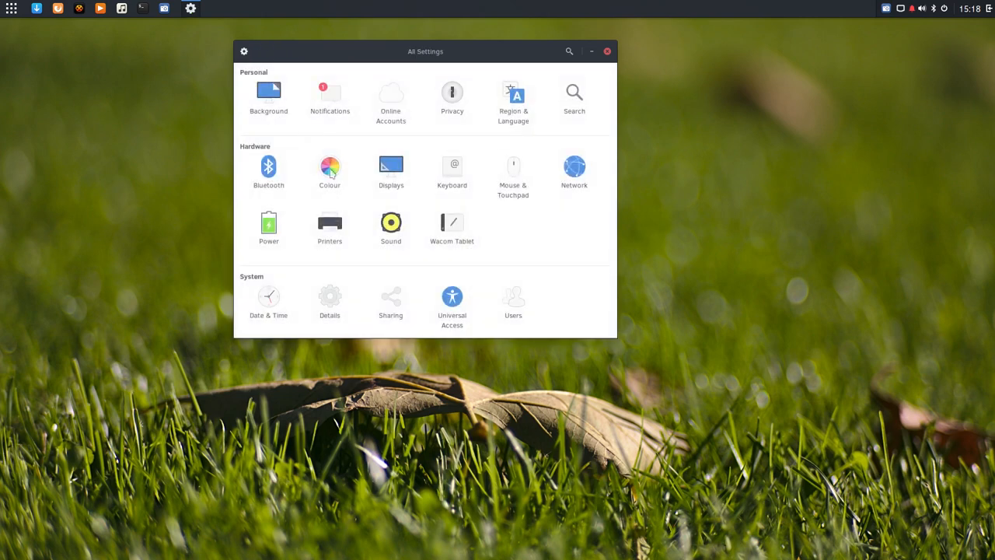
{"action": "left_click", "coordinate": [329, 225]}
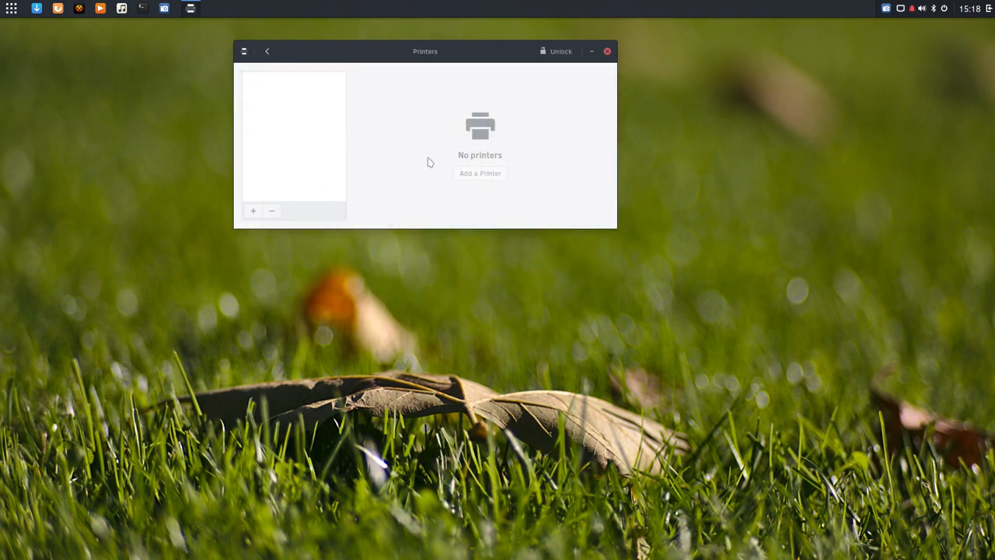
{"action": "left_click", "coordinate": [267, 52]}
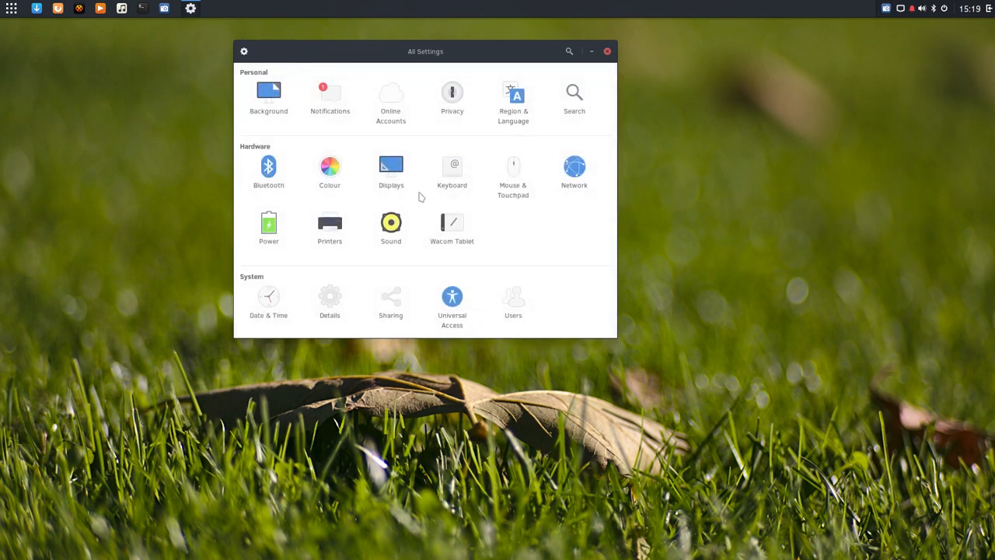
{"action": "left_click", "coordinate": [390, 225]}
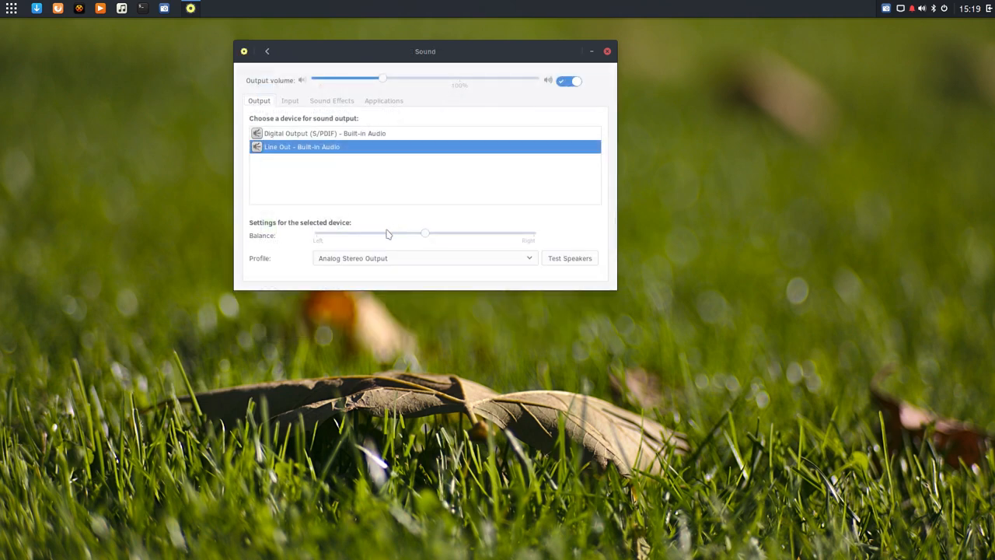
{"action": "left_click", "coordinate": [267, 49]}
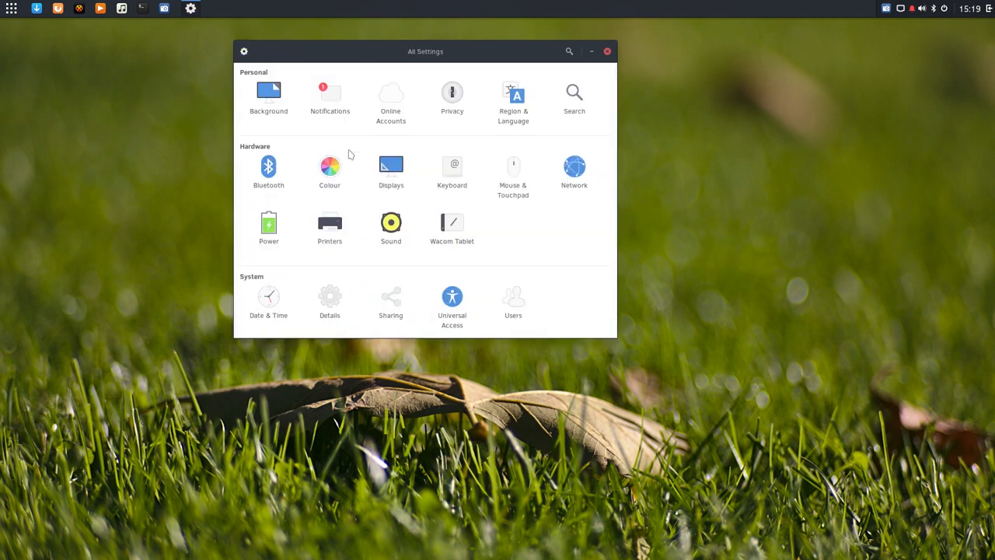
{"action": "mouse_move", "coordinate": [371, 212]}
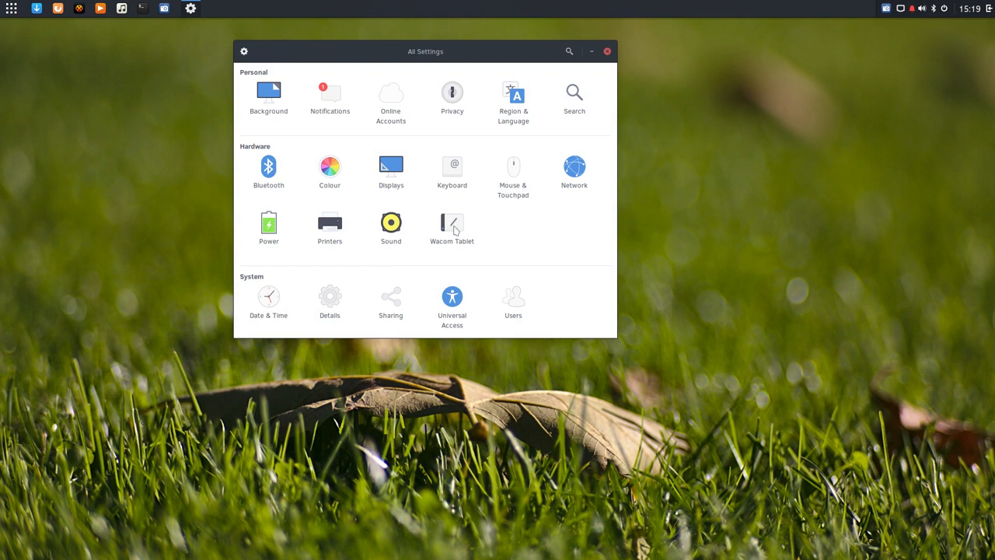
Look over Date & Time and Details with its Default Applications list
{"action": "left_click", "coordinate": [267, 302]}
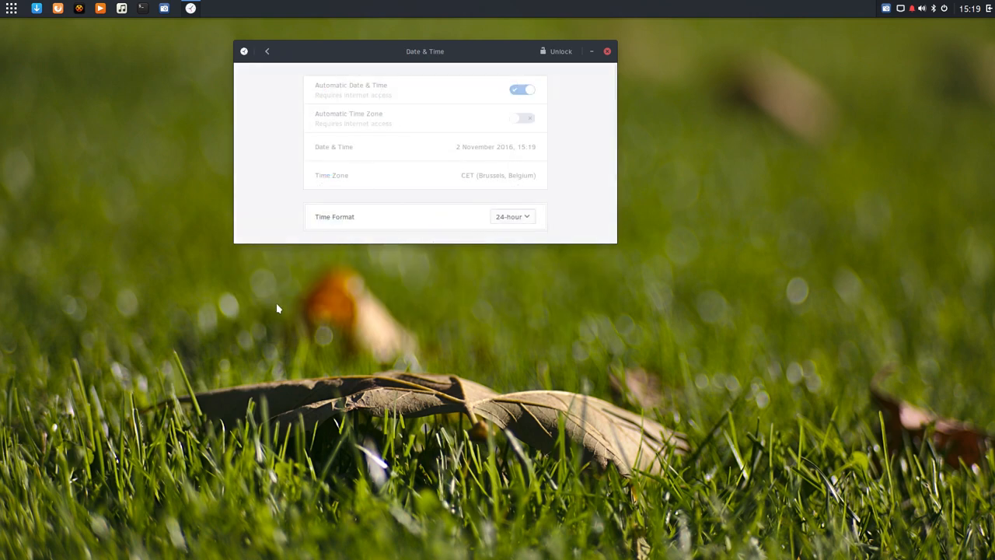
{"action": "left_click", "coordinate": [268, 52]}
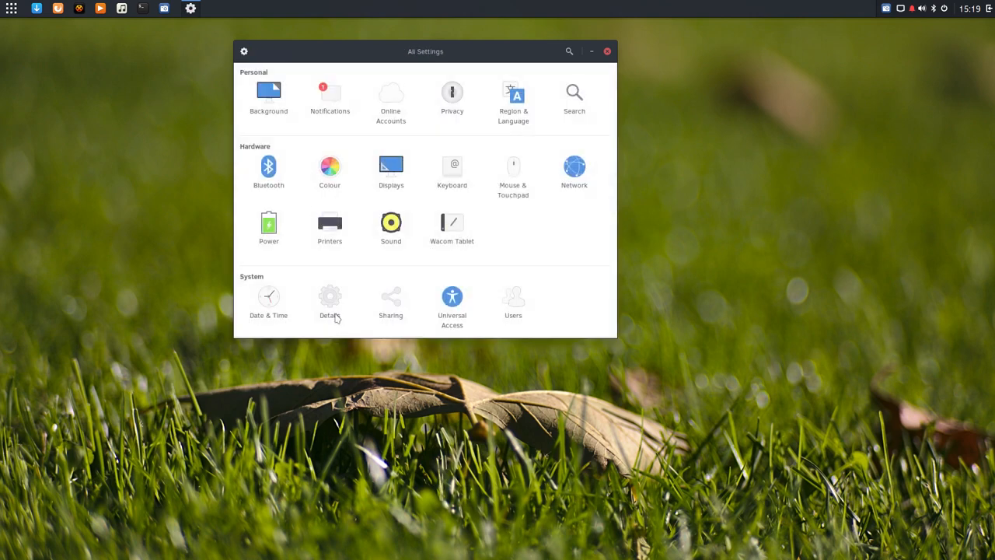
{"action": "left_click", "coordinate": [330, 302]}
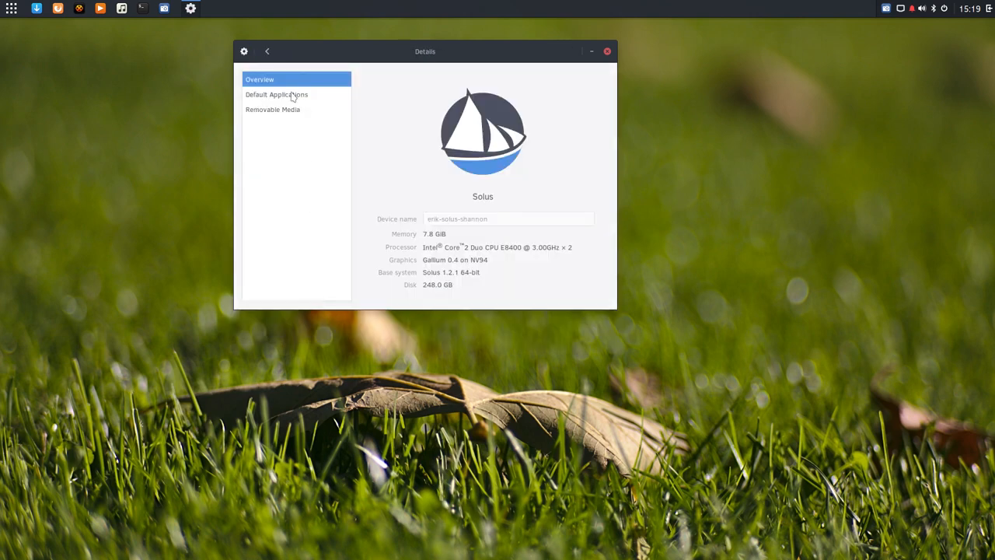
{"action": "left_click", "coordinate": [277, 95]}
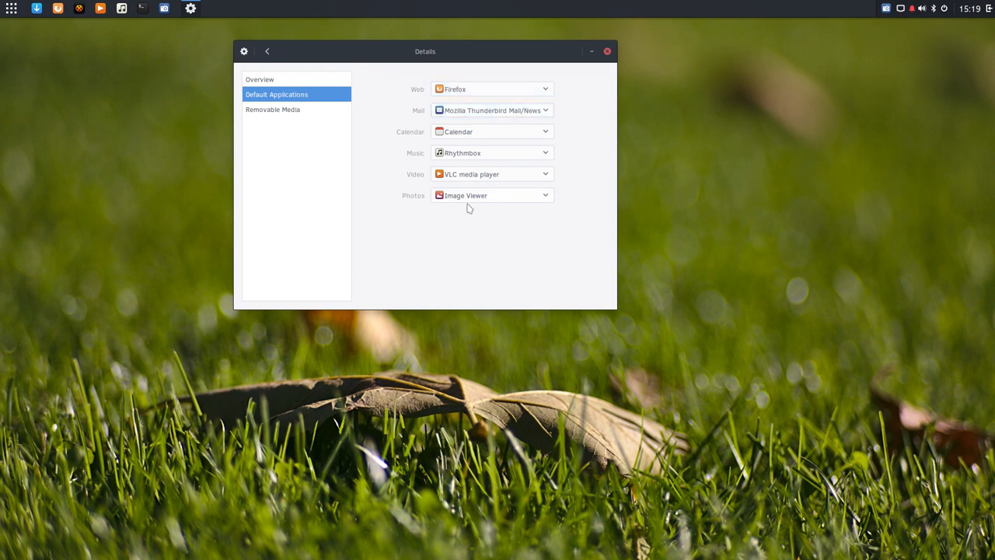
{"action": "left_click", "coordinate": [258, 79]}
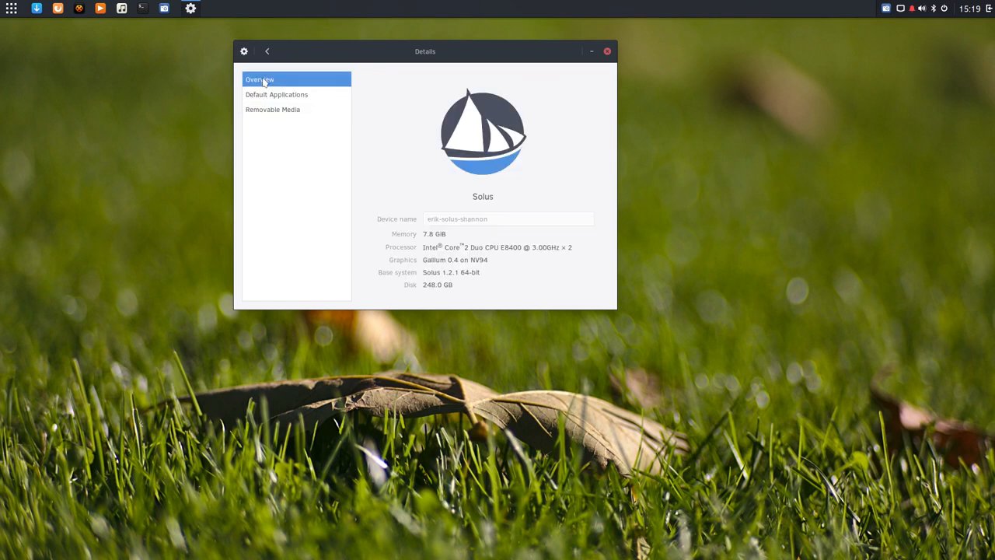
{"action": "left_click", "coordinate": [267, 50]}
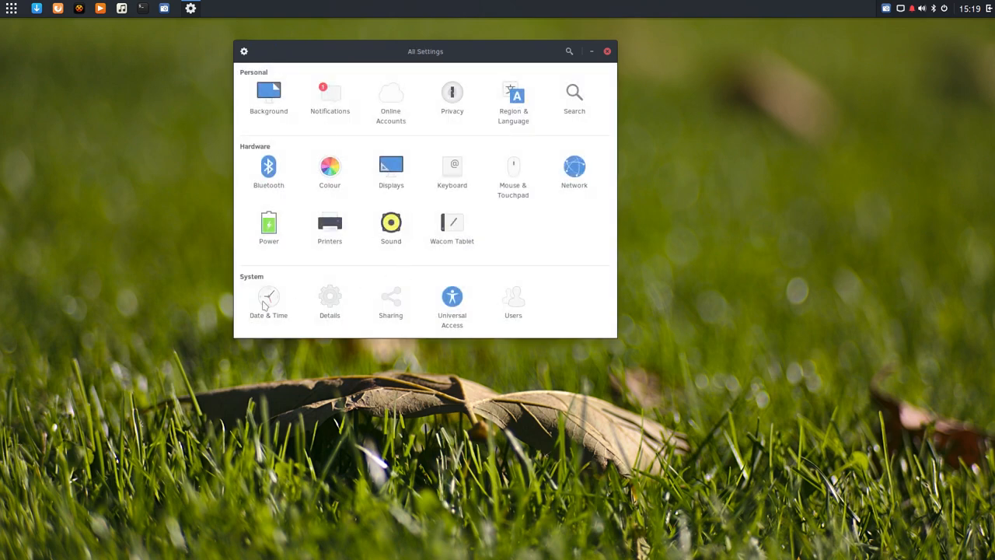
Look over Sharing, Universal Access and Users, then close the Settings window
{"action": "left_click", "coordinate": [390, 303]}
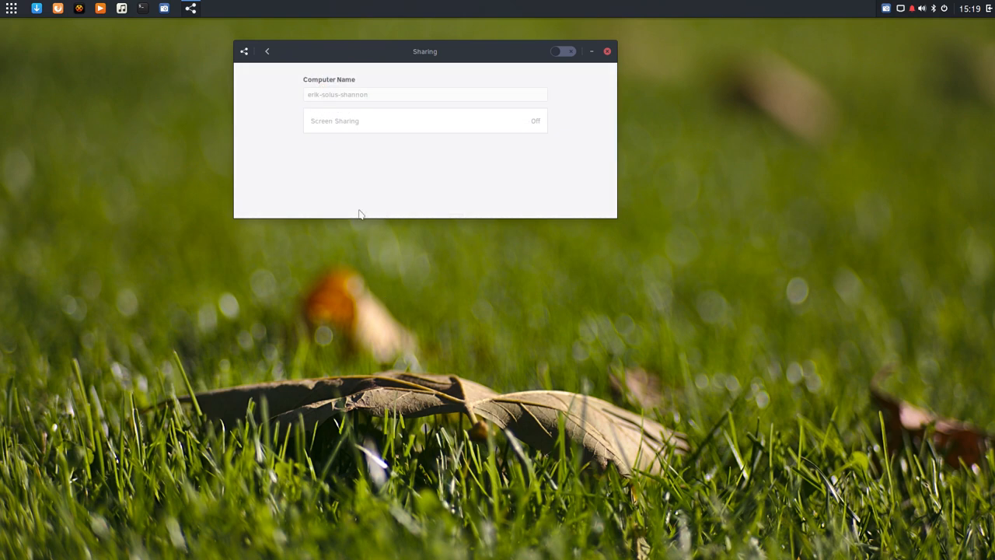
{"action": "left_click", "coordinate": [268, 51]}
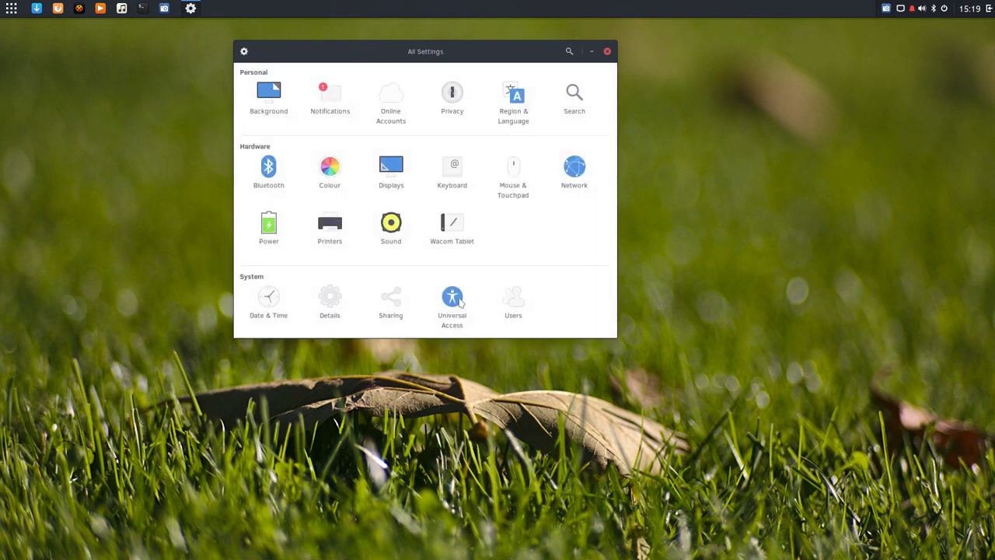
{"action": "left_click", "coordinate": [451, 297]}
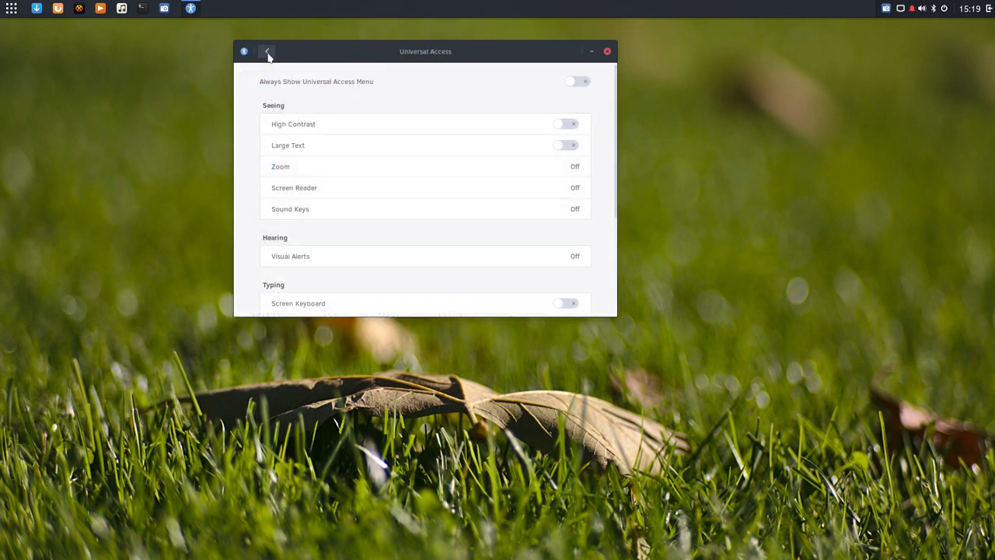
{"action": "left_click", "coordinate": [268, 52]}
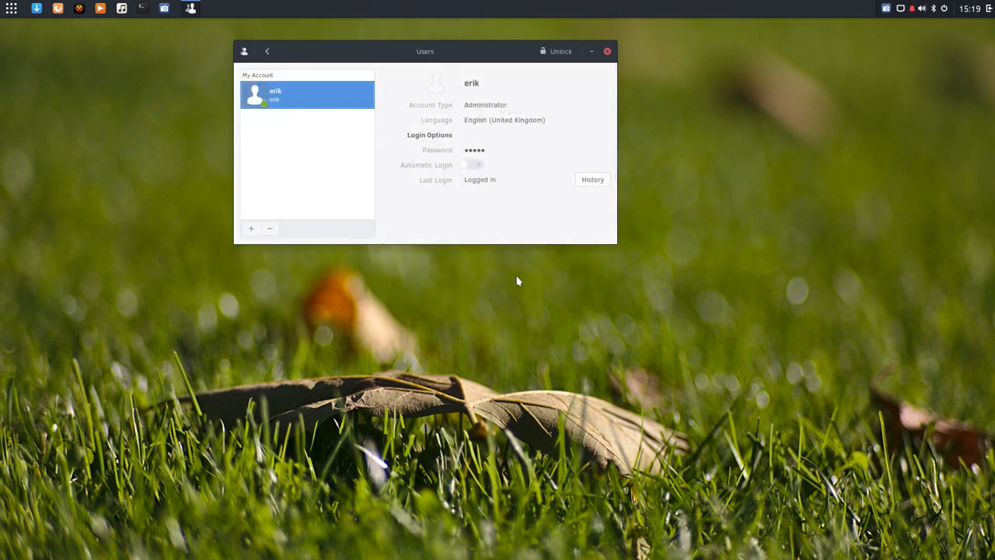
{"action": "left_click", "coordinate": [607, 50]}
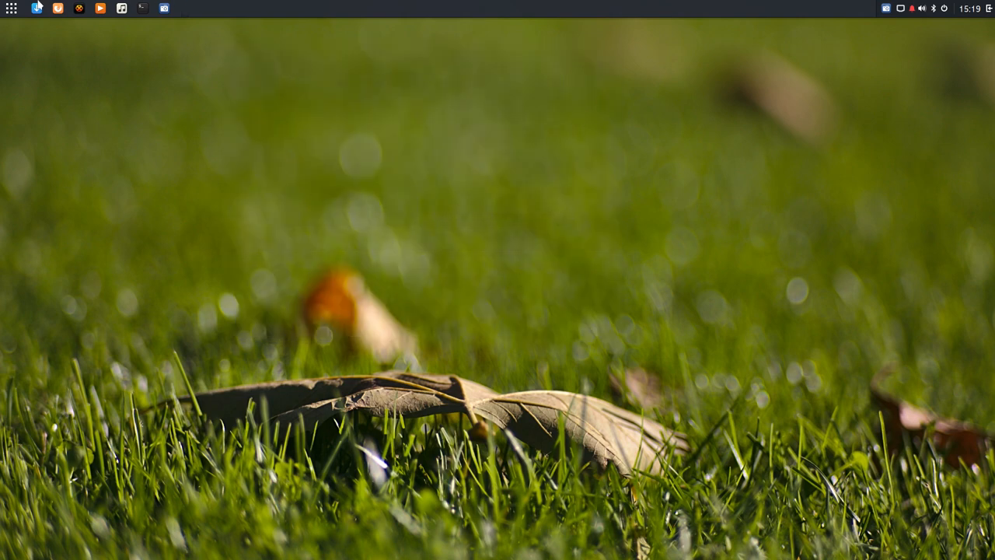
Briefly relaunch Settings from the menu's System Tools and close it to the grass desktop
{"action": "left_click", "coordinate": [11, 9]}
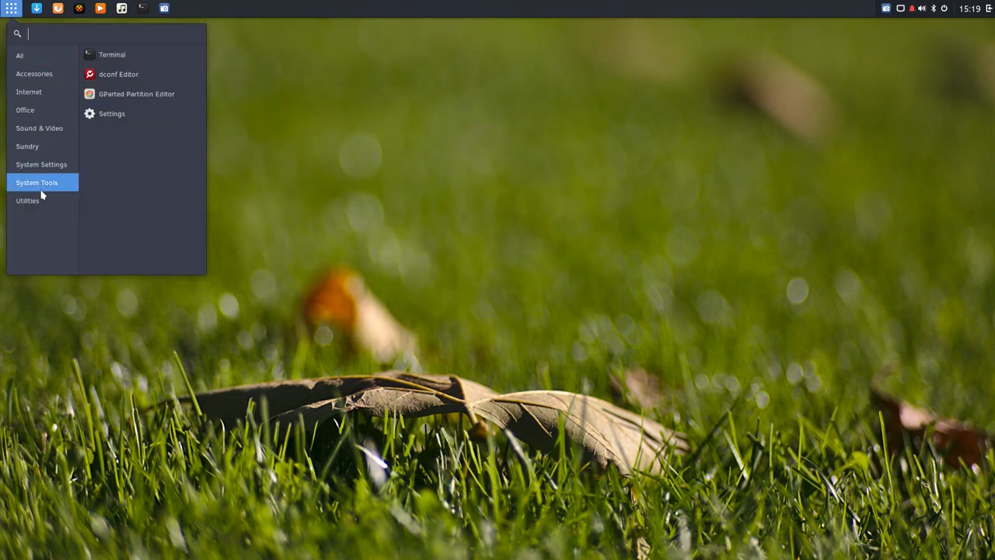
{"action": "left_click", "coordinate": [739, 121]}
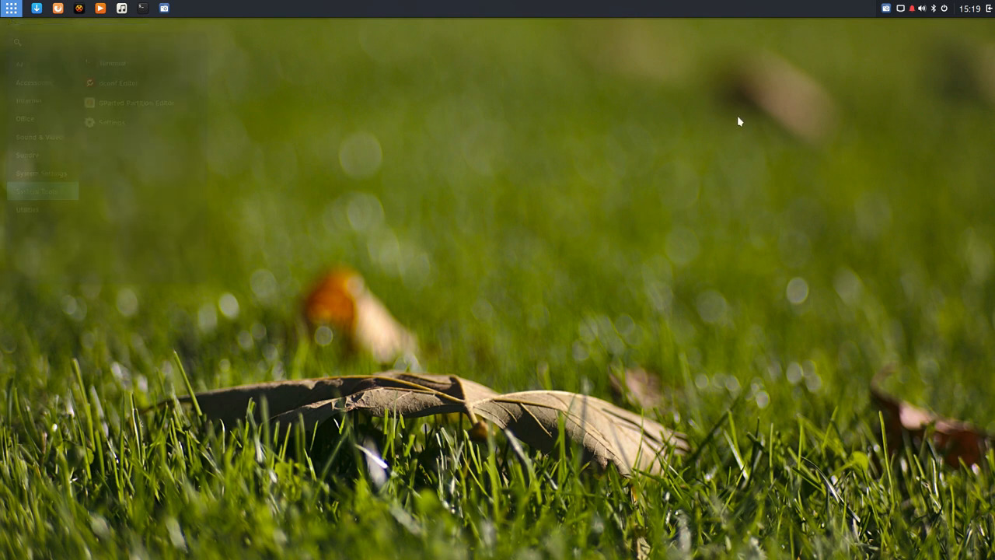
{"action": "left_click", "coordinate": [970, 8]}
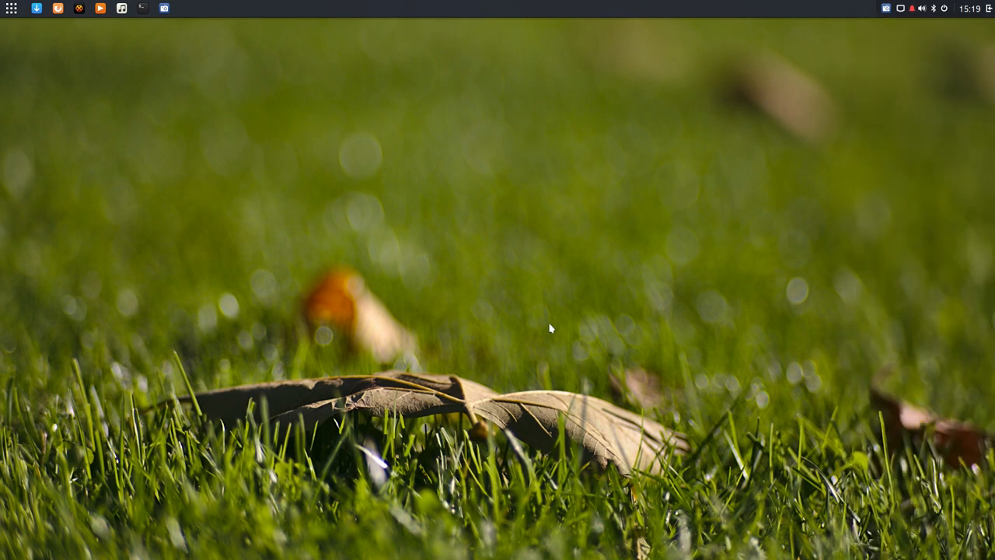
{"action": "left_click", "coordinate": [189, 9]}
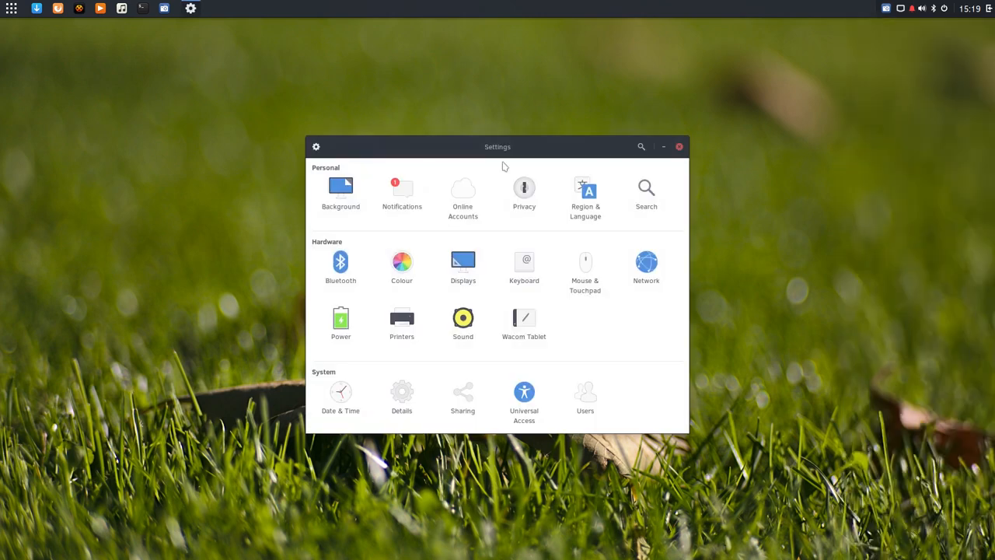
{"action": "left_click", "coordinate": [678, 146]}
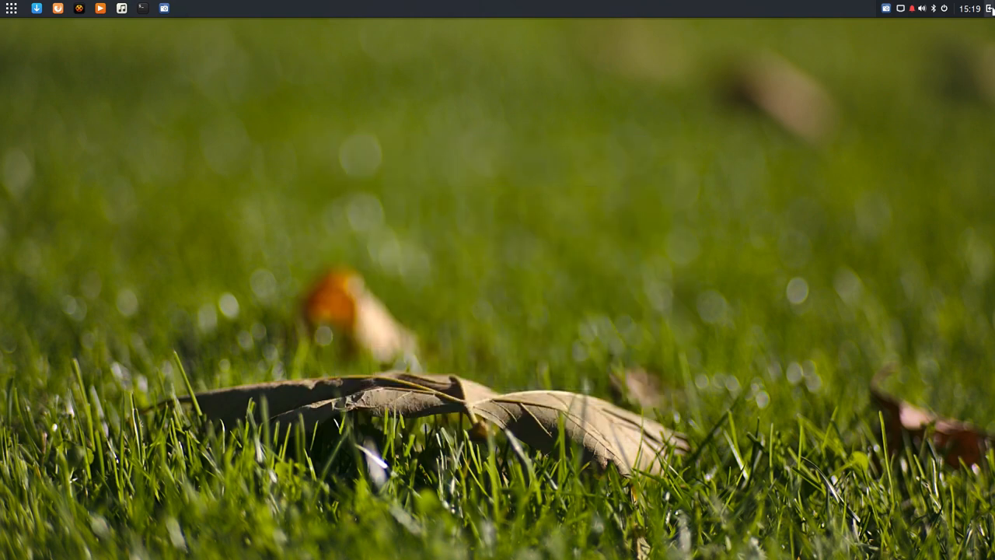
Show the Raven sidebar's notifications tab with its two unread notifications
{"action": "left_click", "coordinate": [971, 8]}
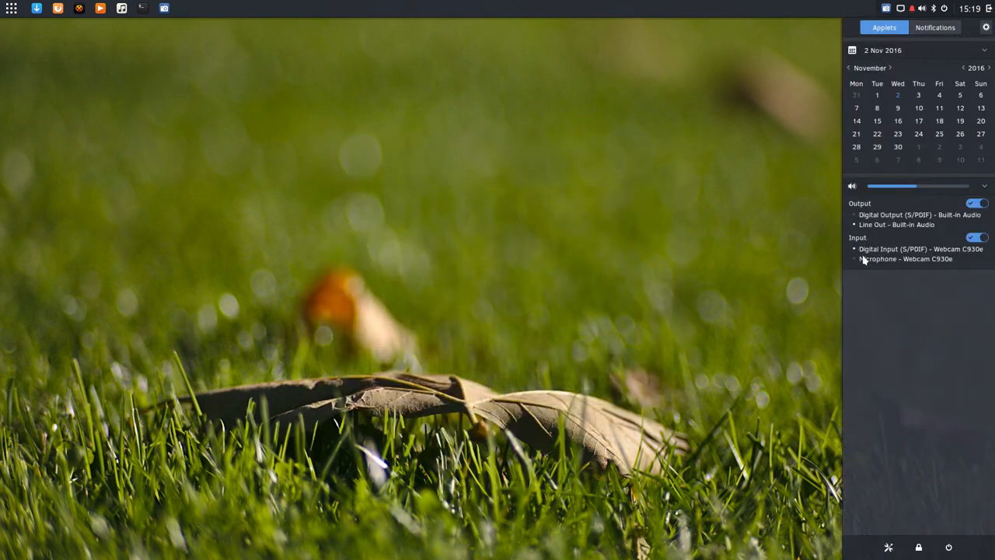
{"action": "left_click", "coordinate": [936, 28]}
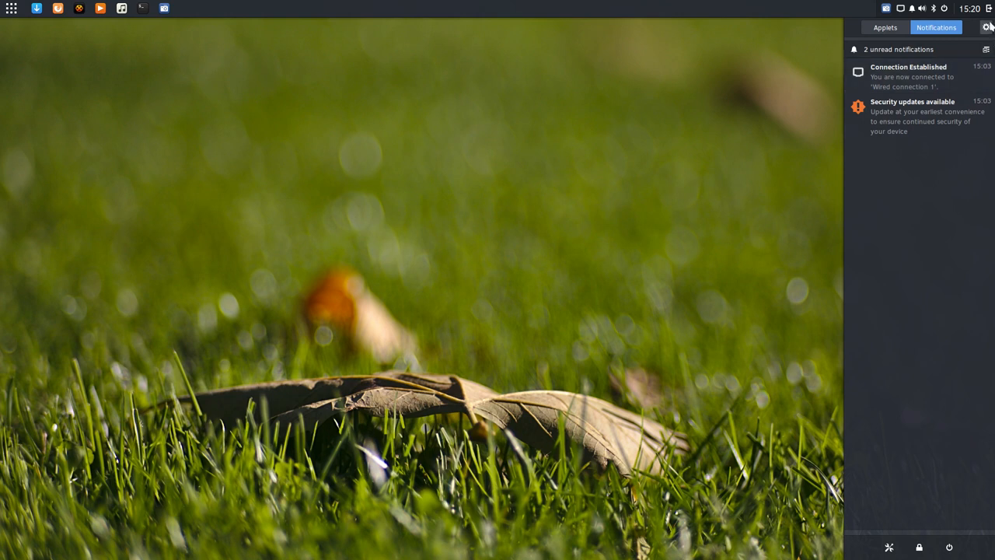
Show Budgie Settings' General options in Raven, toggling Desktop Icons on and back off
{"action": "left_click", "coordinate": [988, 28]}
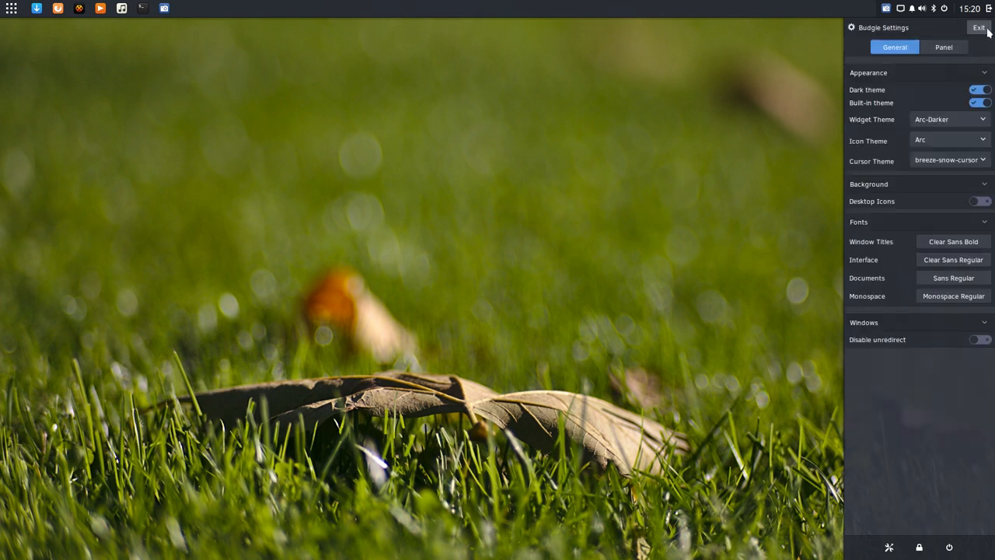
{"action": "mouse_move", "coordinate": [880, 31]}
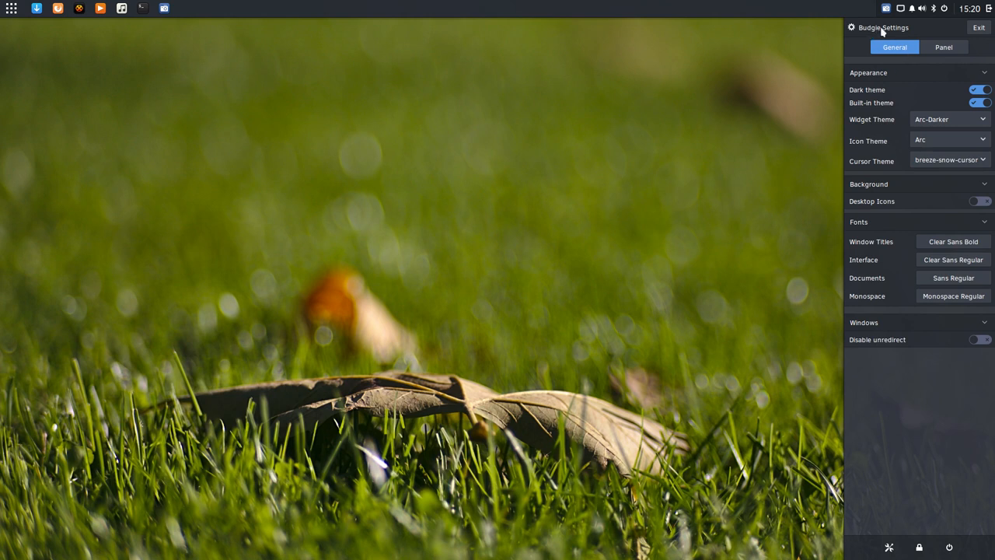
{"action": "mouse_move", "coordinate": [920, 118]}
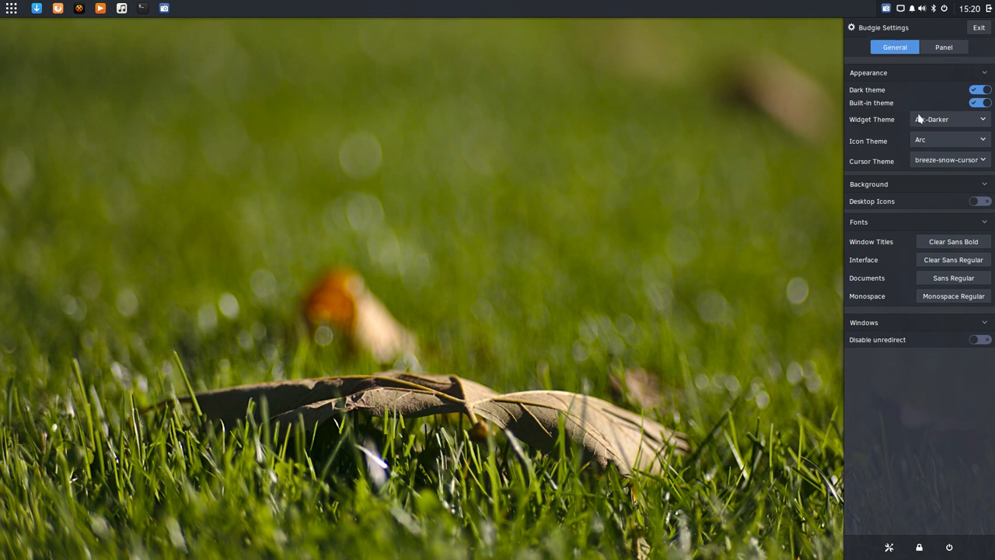
{"action": "mouse_move", "coordinate": [896, 249]}
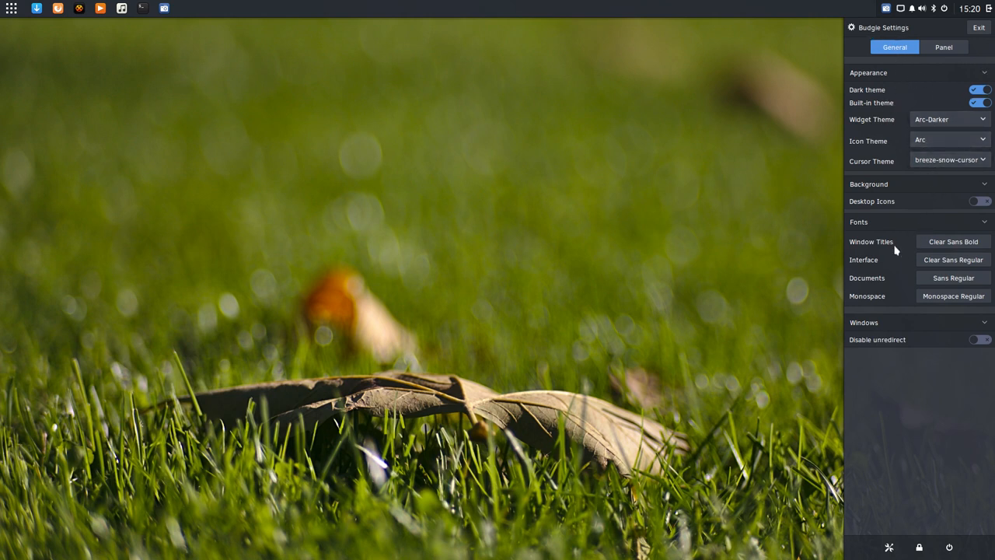
{"action": "left_click", "coordinate": [980, 203]}
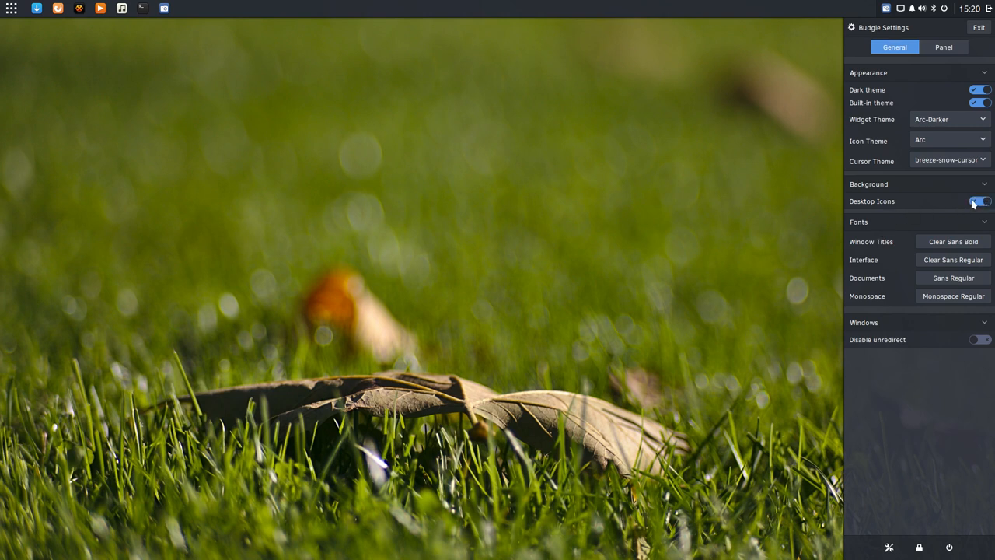
{"action": "left_click", "coordinate": [980, 202]}
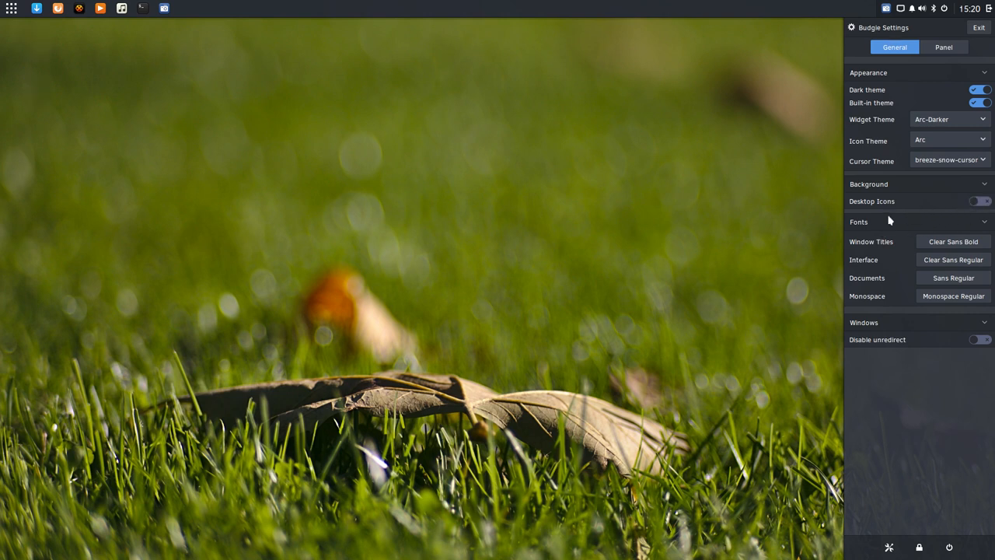
{"action": "mouse_move", "coordinate": [970, 336]}
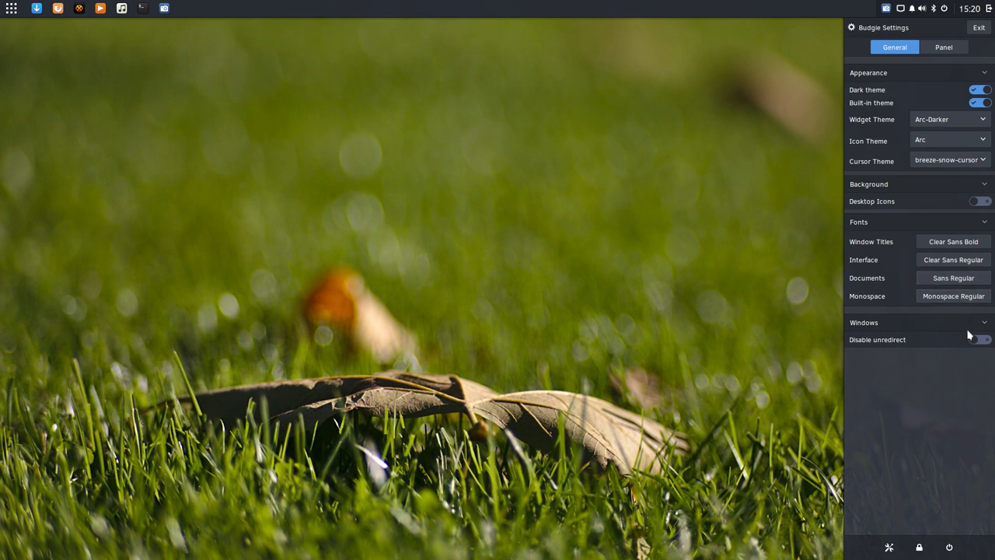
{"action": "mouse_move", "coordinate": [942, 420]}
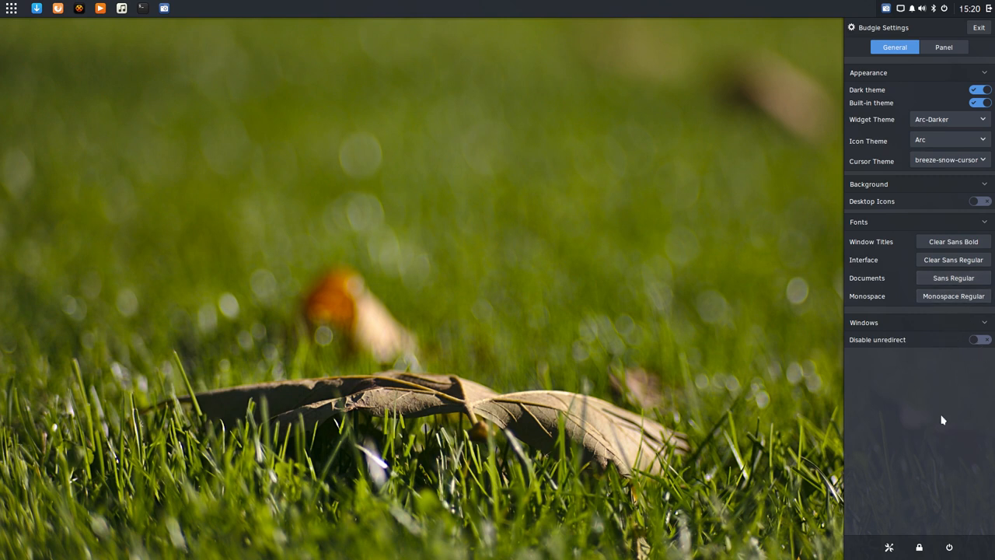
View the Budgie Menu applet's options in the Panel settings, then return to the top panel's applet list
{"action": "left_click", "coordinate": [944, 47]}
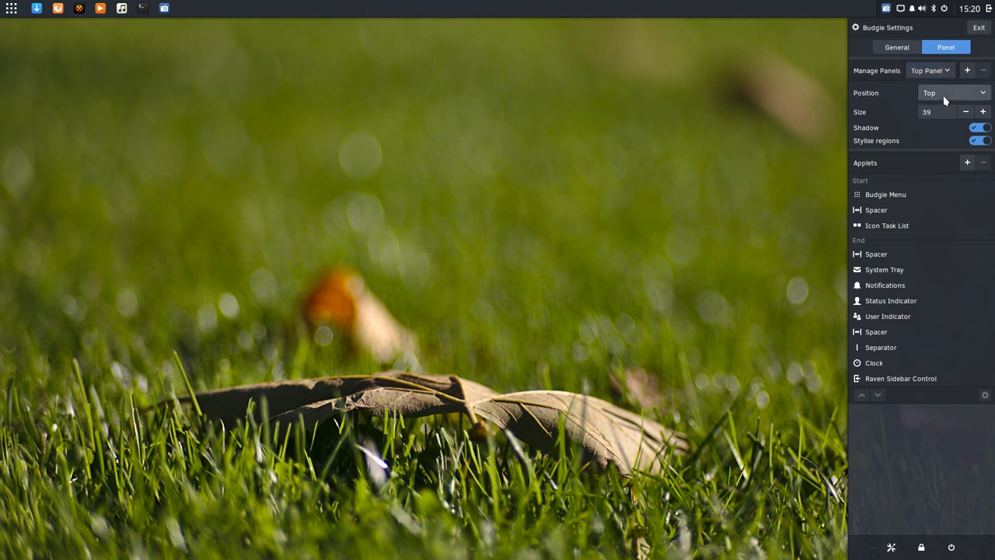
{"action": "mouse_move", "coordinate": [985, 152]}
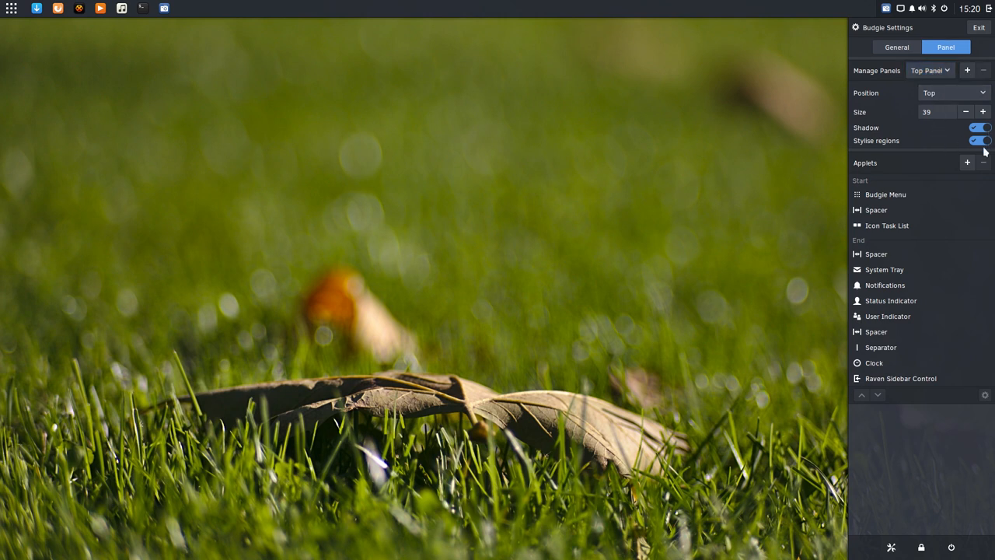
{"action": "mouse_move", "coordinate": [185, 6]}
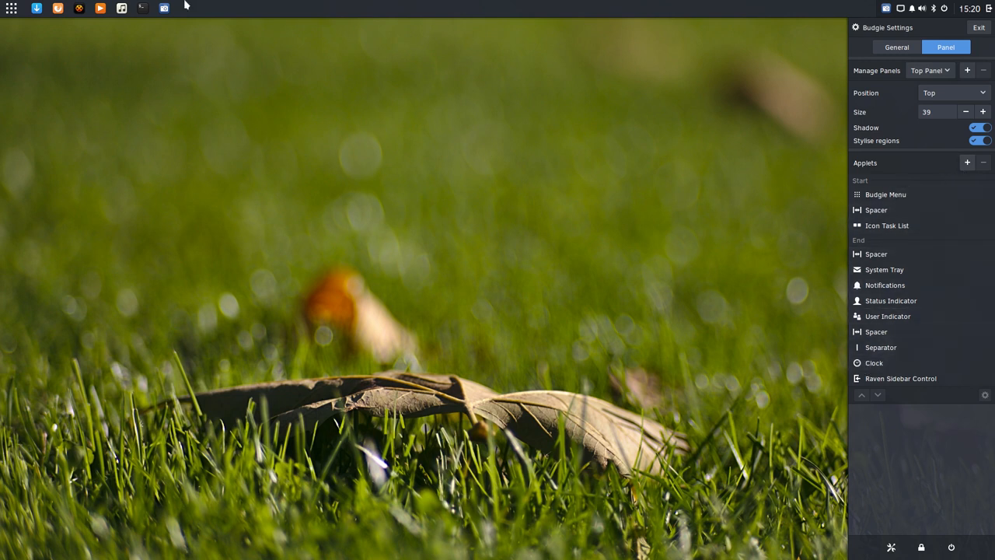
{"action": "mouse_move", "coordinate": [877, 210]}
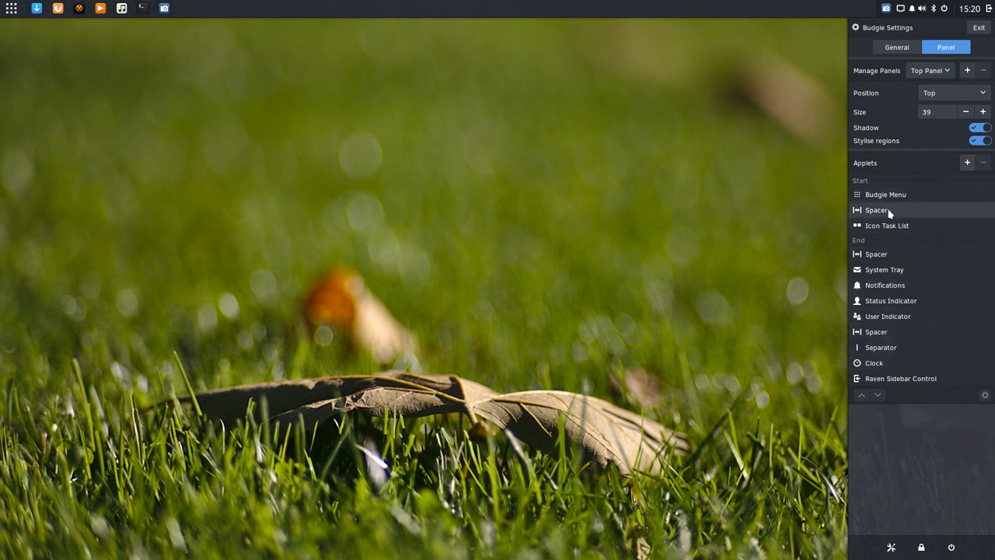
{"action": "left_click", "coordinate": [887, 194]}
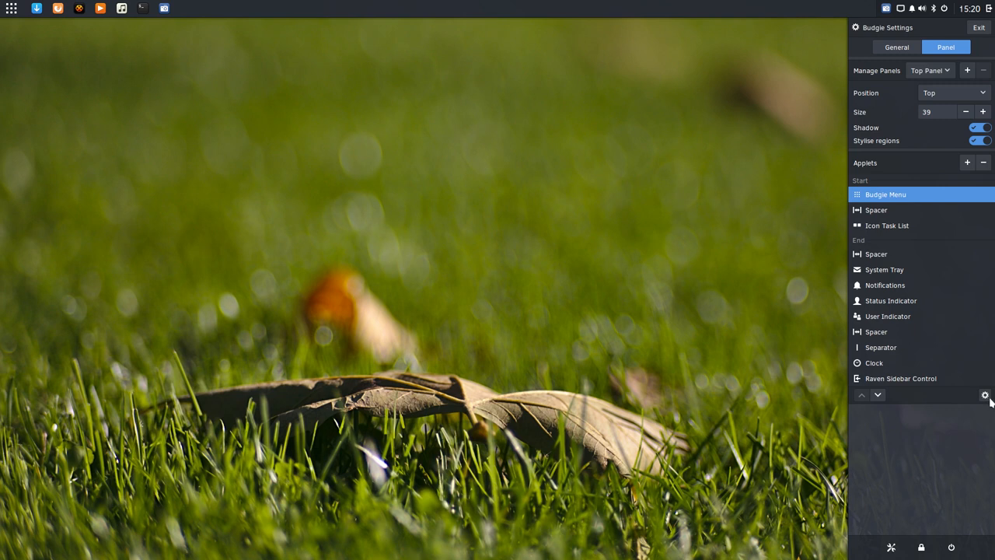
{"action": "left_click", "coordinate": [983, 395]}
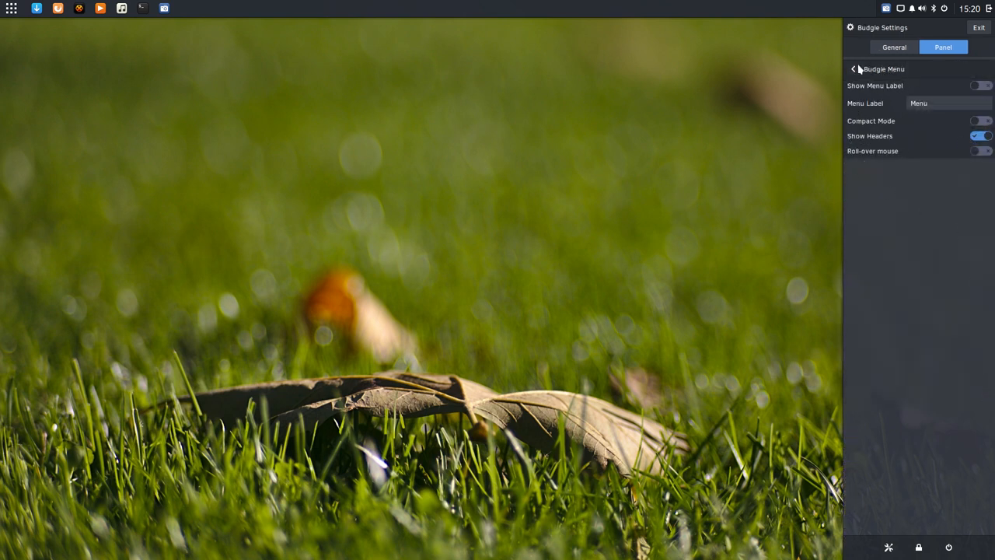
{"action": "left_click", "coordinate": [852, 68]}
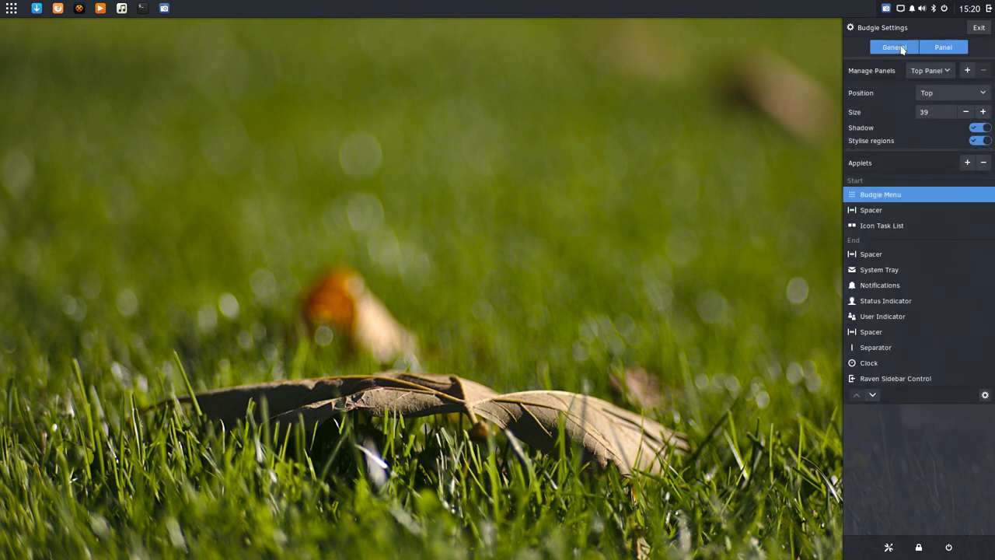
Return Budgie Settings to General and dismiss the Raven sidebar to show the grass desktop
{"action": "left_click", "coordinate": [894, 46]}
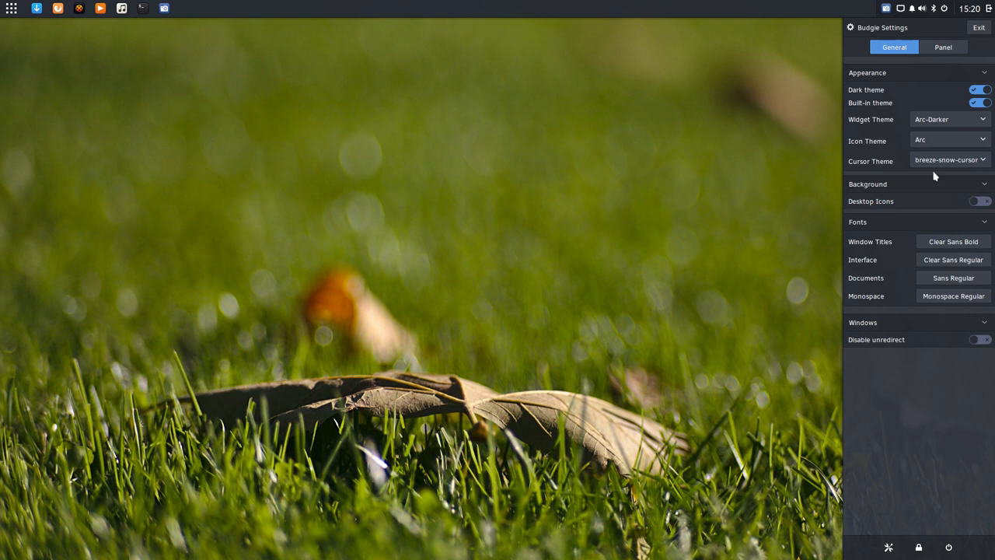
{"action": "mouse_move", "coordinate": [742, 391]}
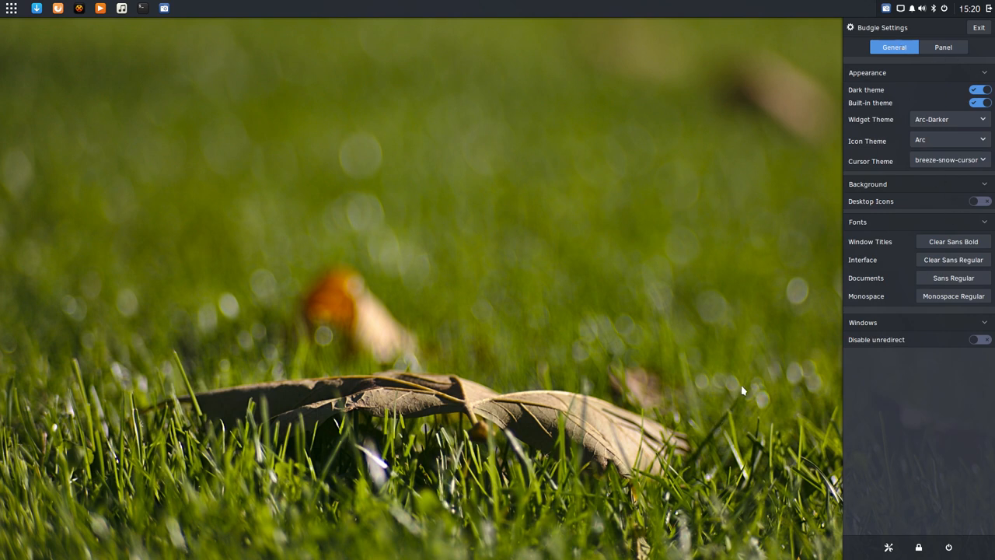
{"action": "left_click", "coordinate": [979, 28]}
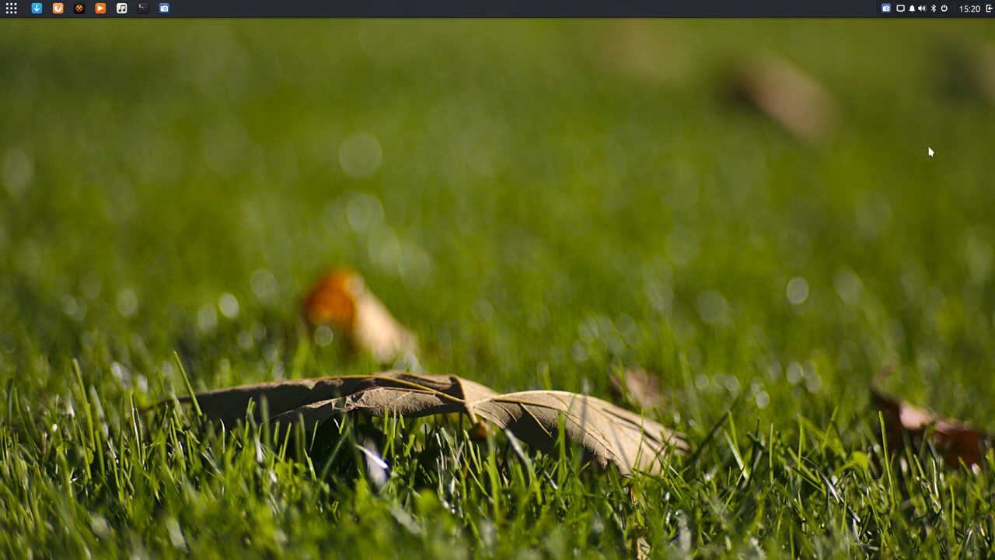
{"action": "left_click", "coordinate": [920, 10]}
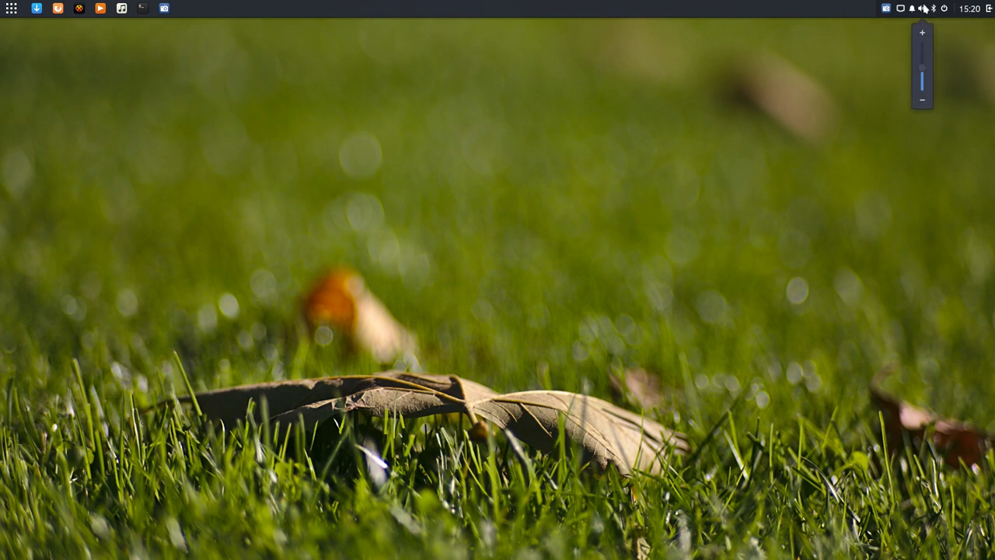
{"action": "left_click", "coordinate": [902, 10]}
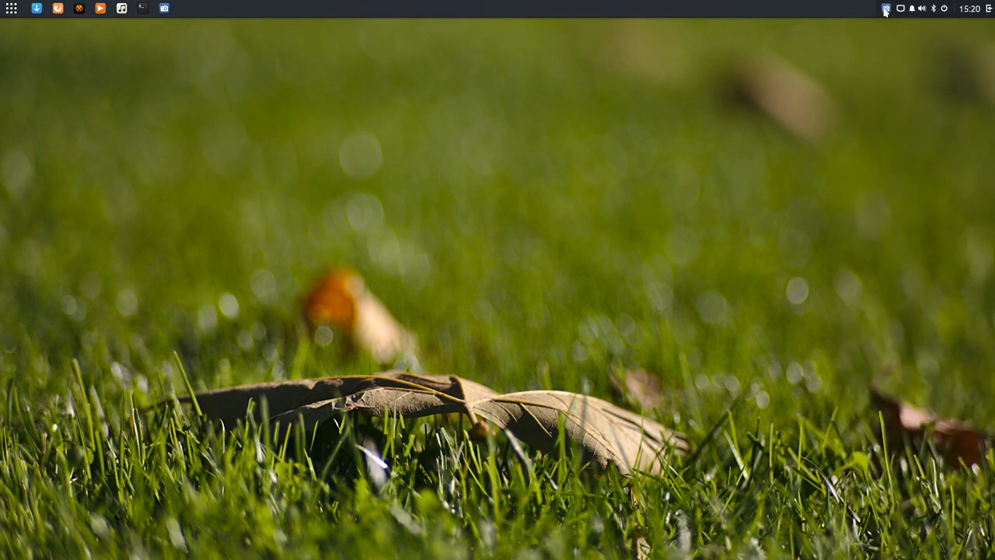
{"action": "left_click", "coordinate": [886, 9]}
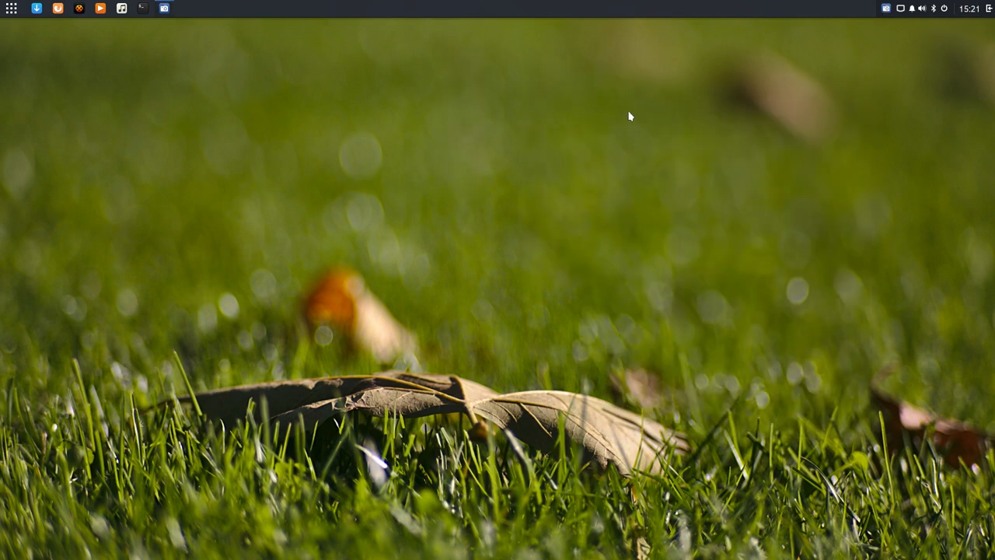
{"action": "mouse_move", "coordinate": [62, 149]}
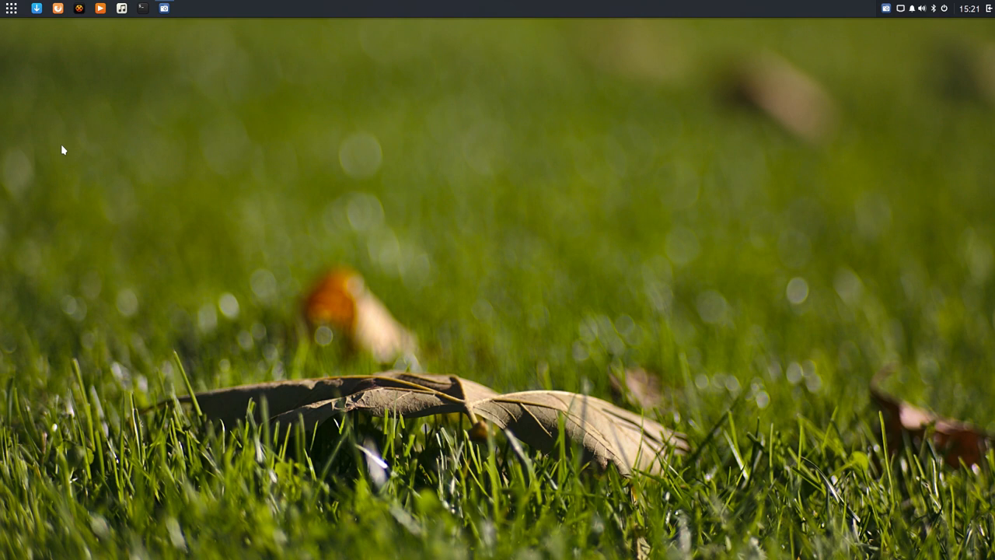
{"action": "mouse_move", "coordinate": [10, 9]}
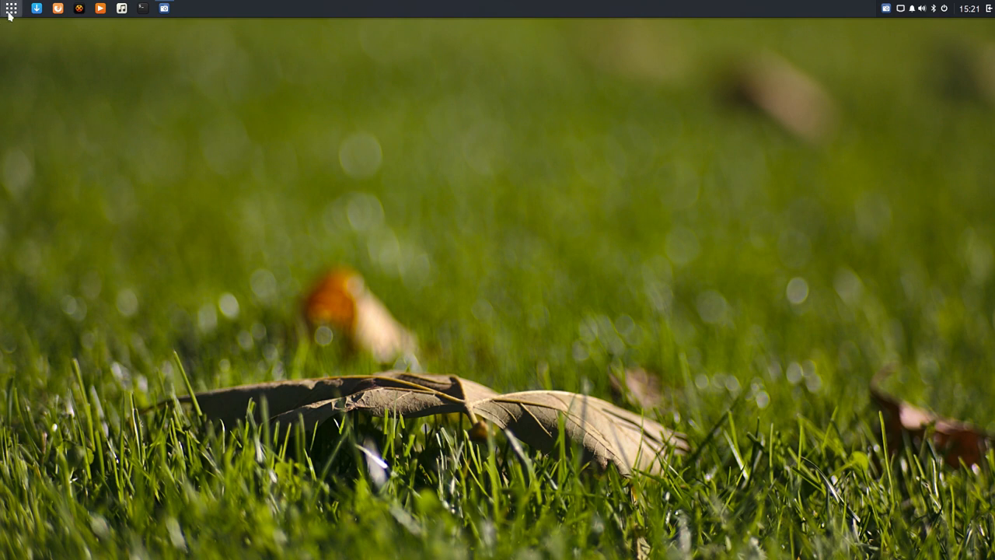
{"action": "left_click", "coordinate": [11, 10]}
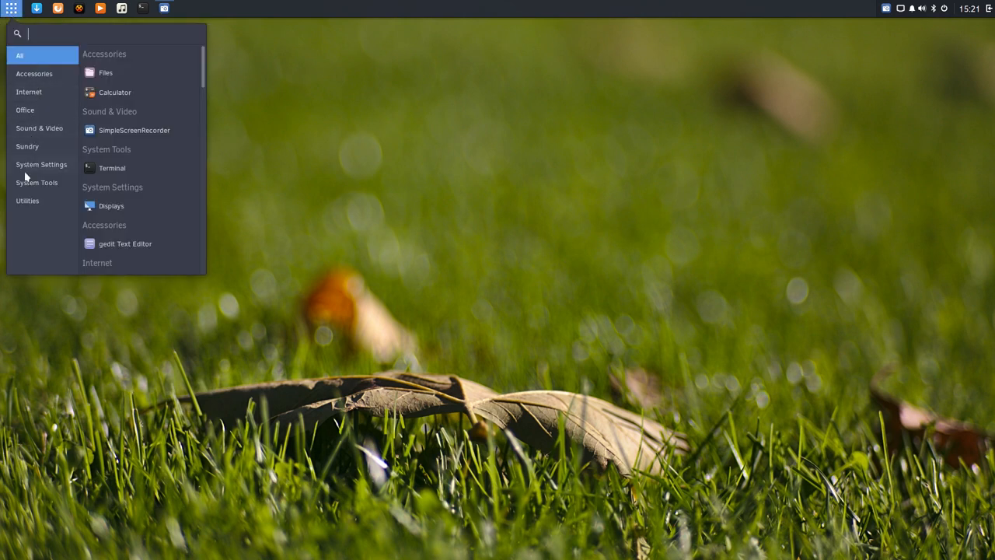
{"action": "left_click", "coordinate": [217, 258]}
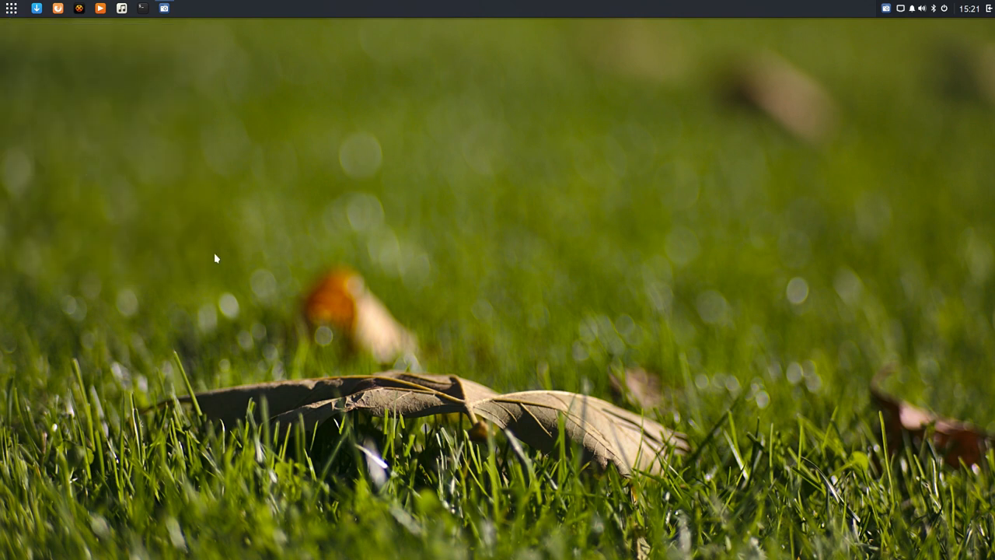
{"action": "left_click", "coordinate": [11, 10]}
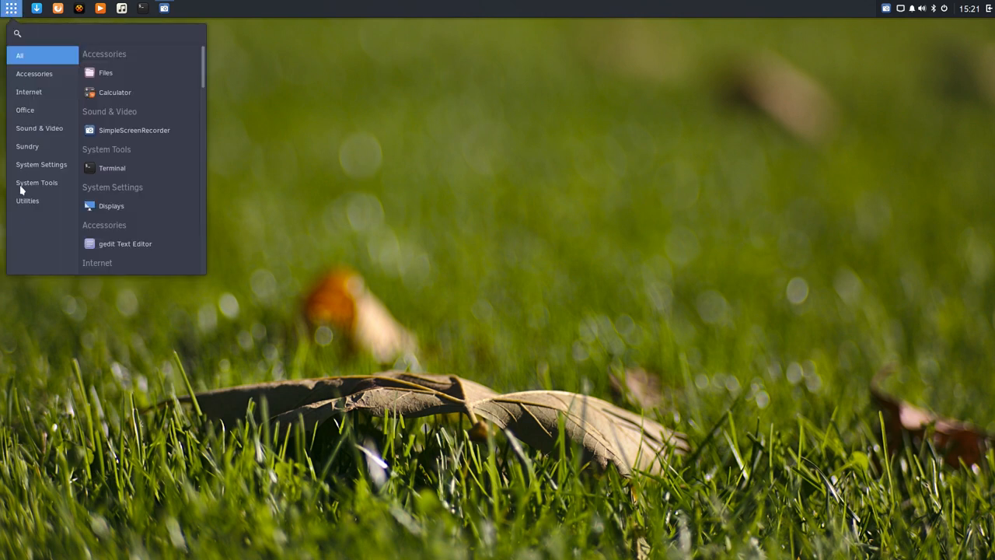
{"action": "left_click", "coordinate": [428, 179]}
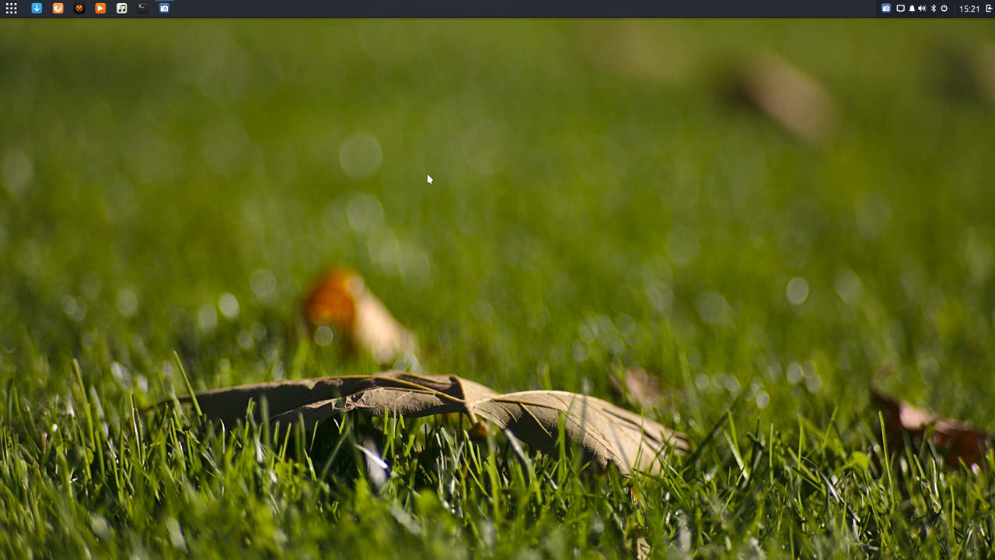
{"action": "mouse_move", "coordinate": [772, 159]}
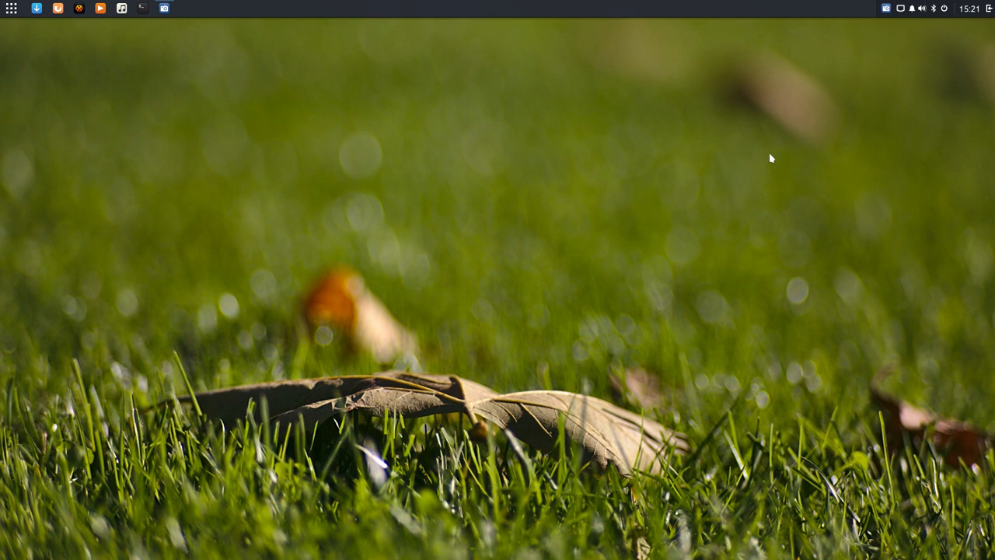